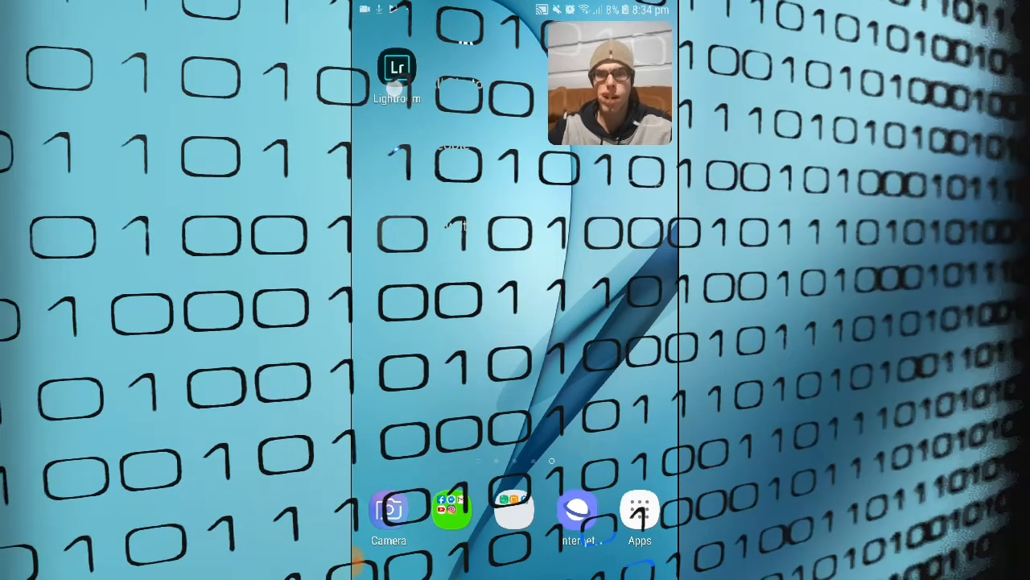
Launch Lightroom and open the leafy plant photo from All Photos in the editor.
{"action": "left_click", "coordinate": [395, 67]}
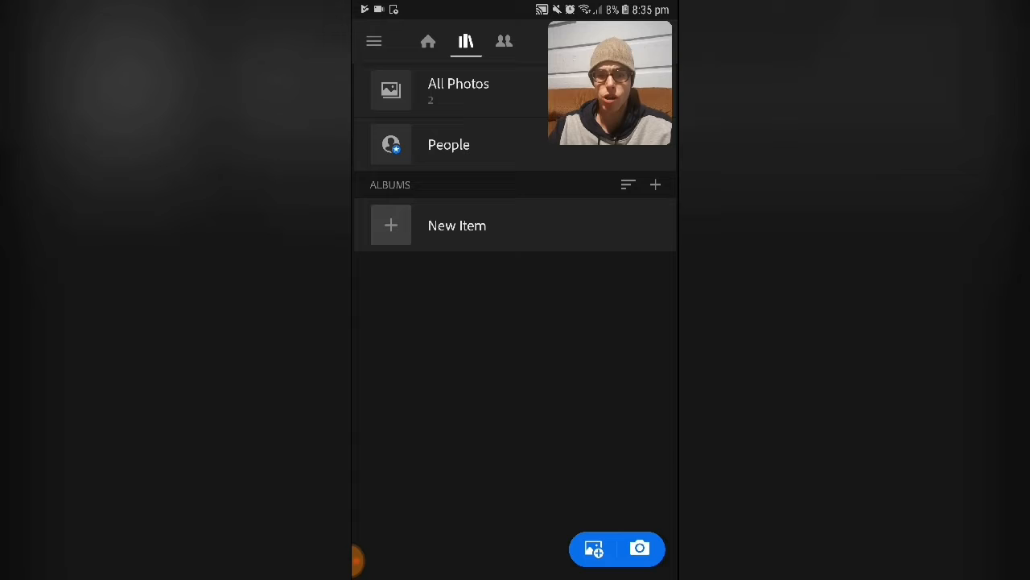
{"action": "left_click", "coordinate": [593, 548]}
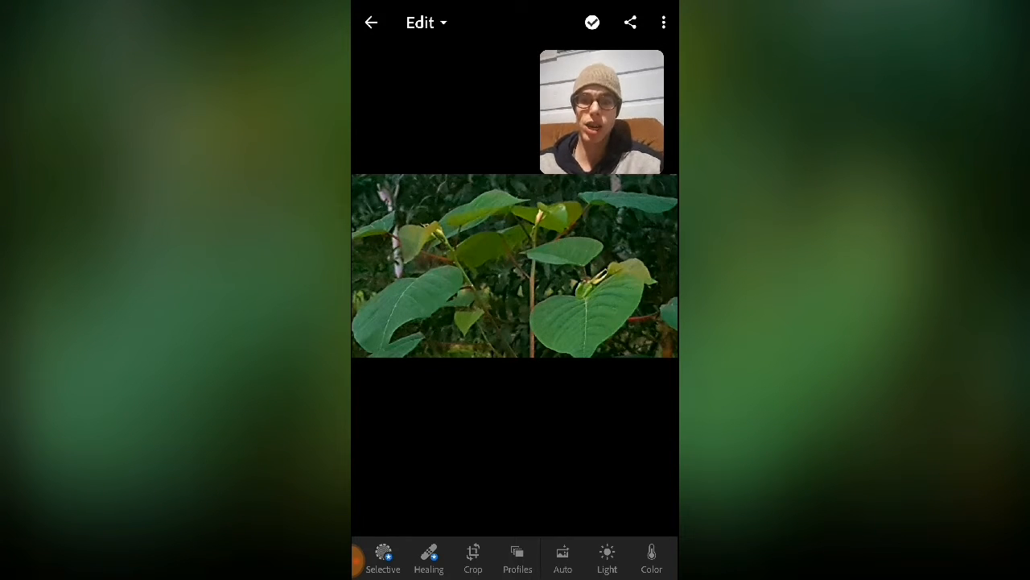
Dismiss the Healing upgrade prompt and apply a slight crop to the photo.
{"action": "left_click", "coordinate": [428, 560]}
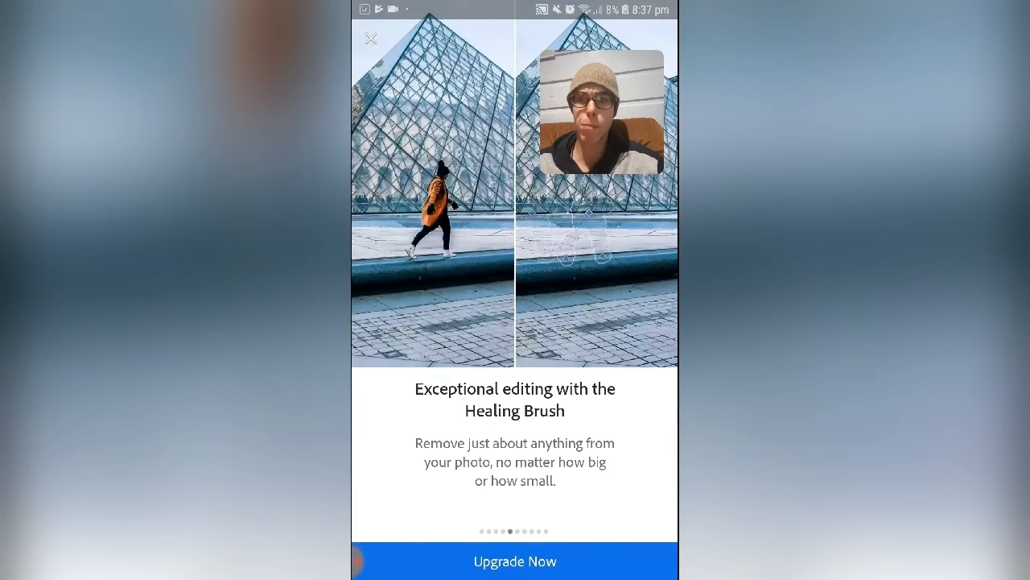
{"action": "left_click", "coordinate": [371, 38]}
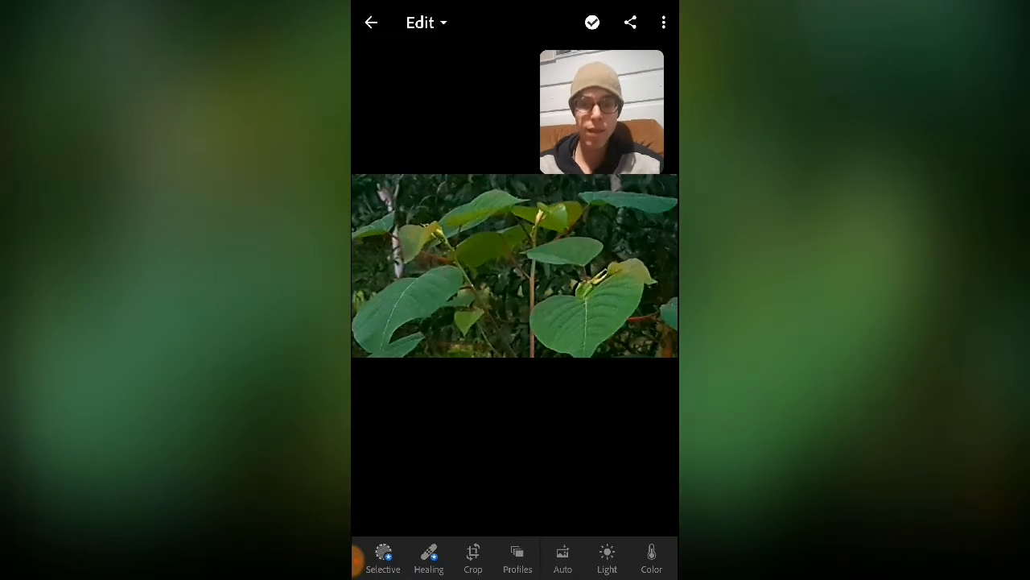
{"action": "left_click", "coordinate": [473, 555]}
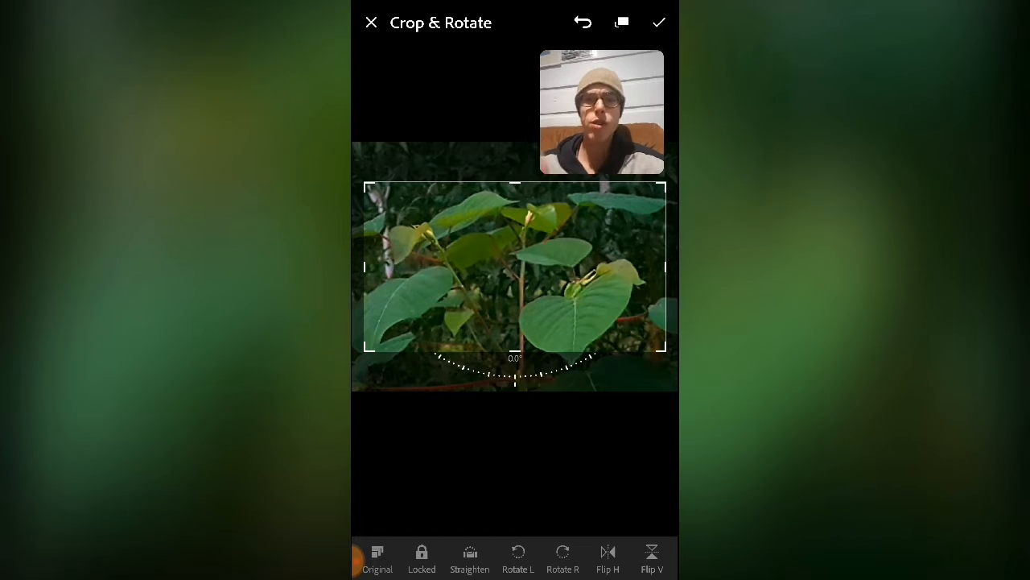
{"action": "left_click", "coordinate": [658, 22]}
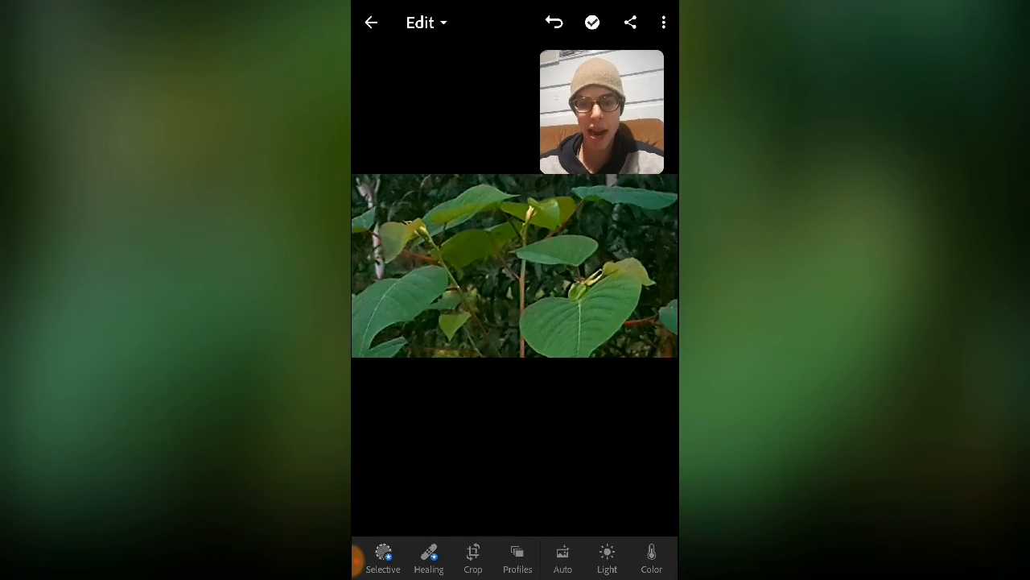
Preview the Artistic 03 profile, then cancel to keep the original profile.
{"action": "left_click", "coordinate": [517, 558]}
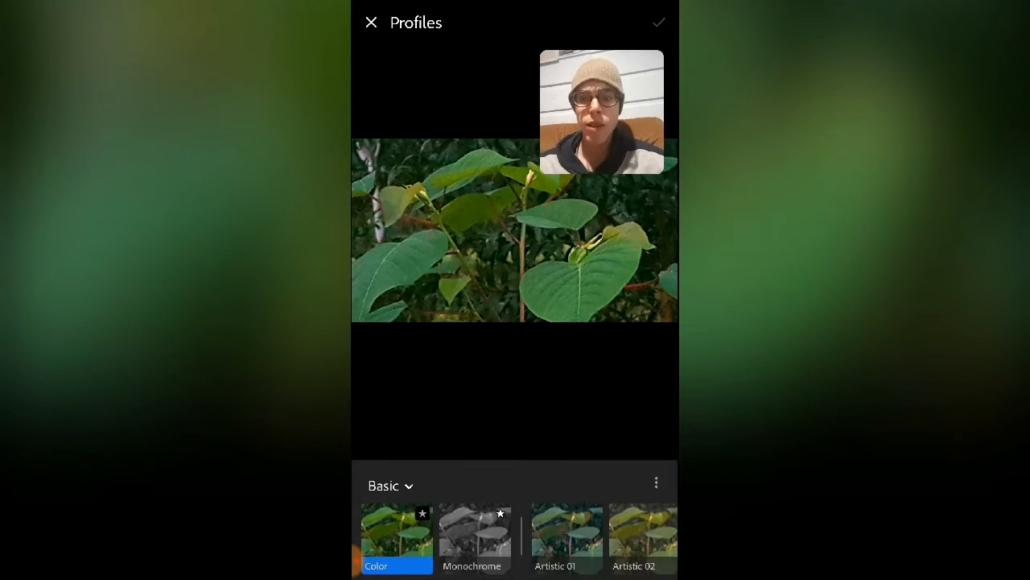
{"action": "left_click", "coordinate": [390, 485]}
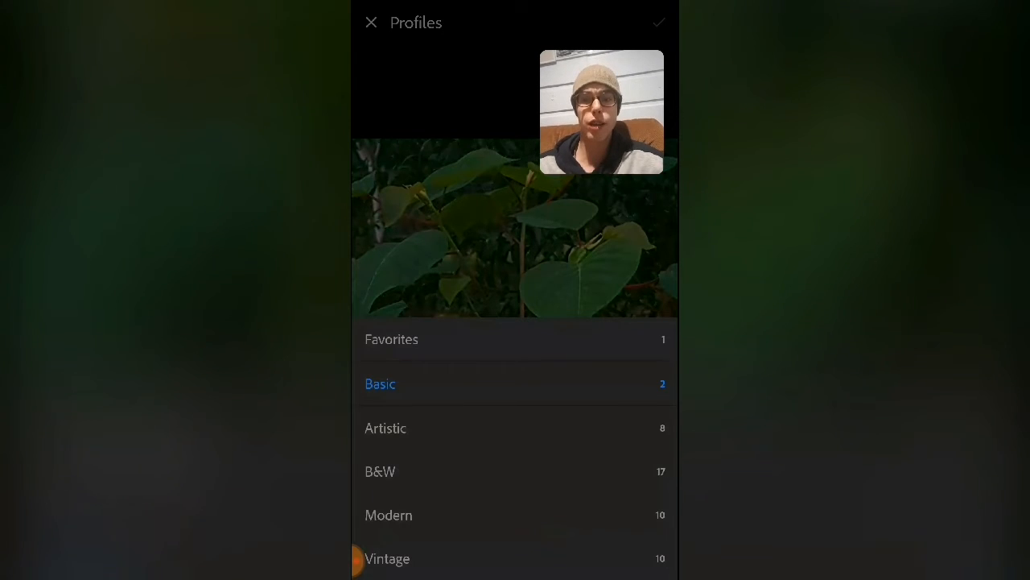
{"action": "left_click", "coordinate": [386, 427]}
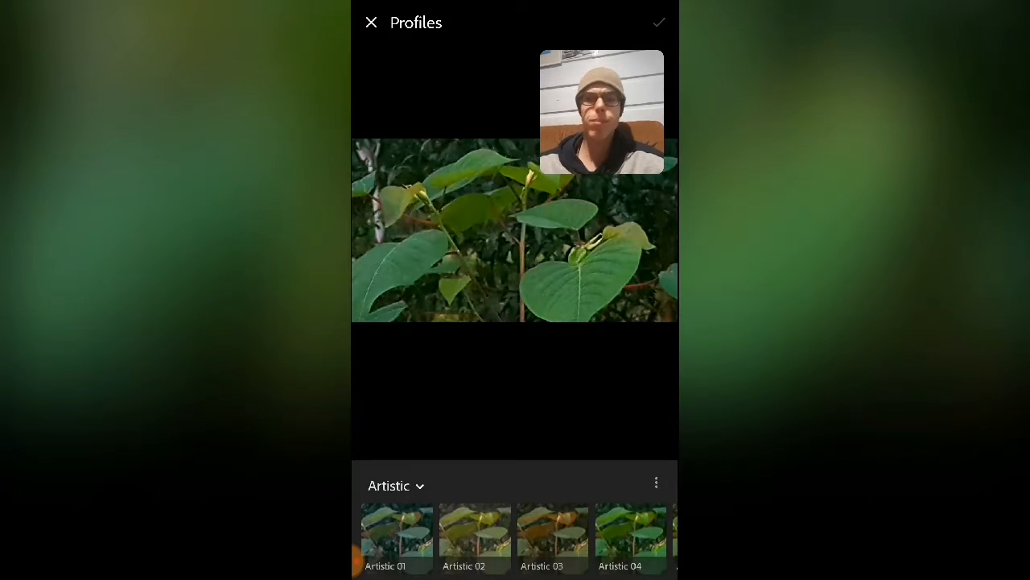
{"action": "left_click", "coordinate": [552, 536]}
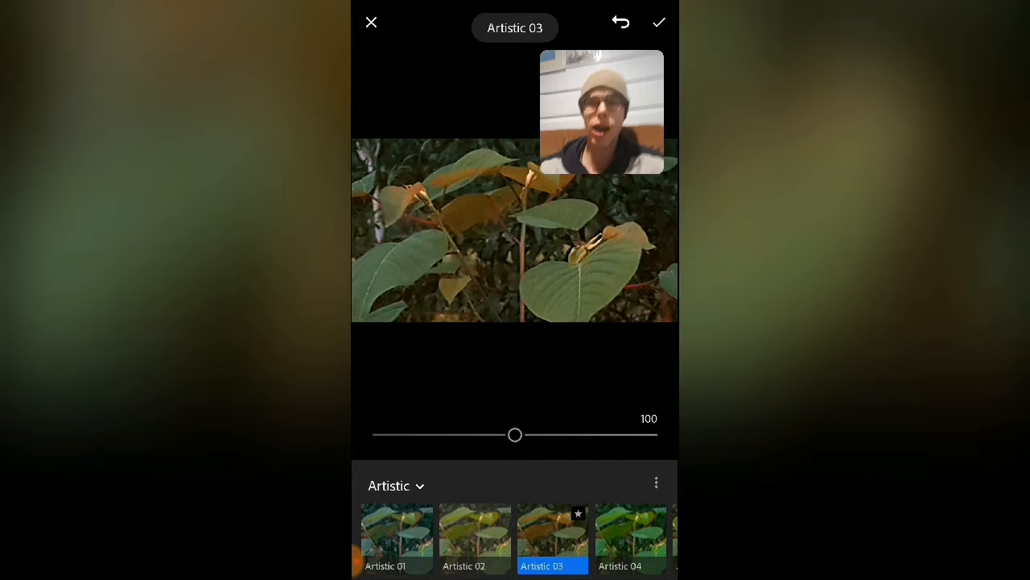
{"action": "left_click", "coordinate": [658, 22]}
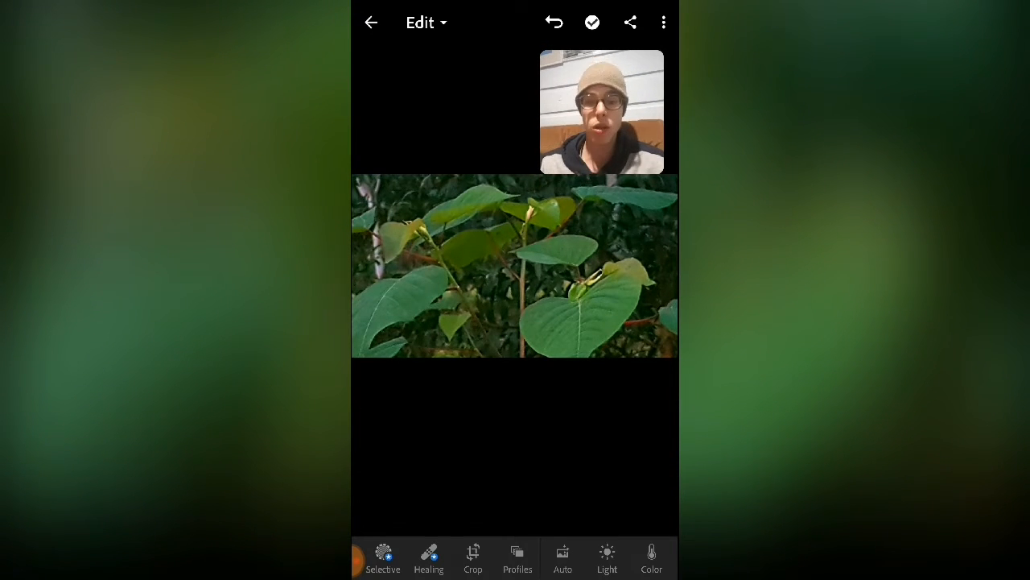
Test Exposure in the Light panel, return it to 0, and raise Contrast to 79.
{"action": "left_click", "coordinate": [607, 560]}
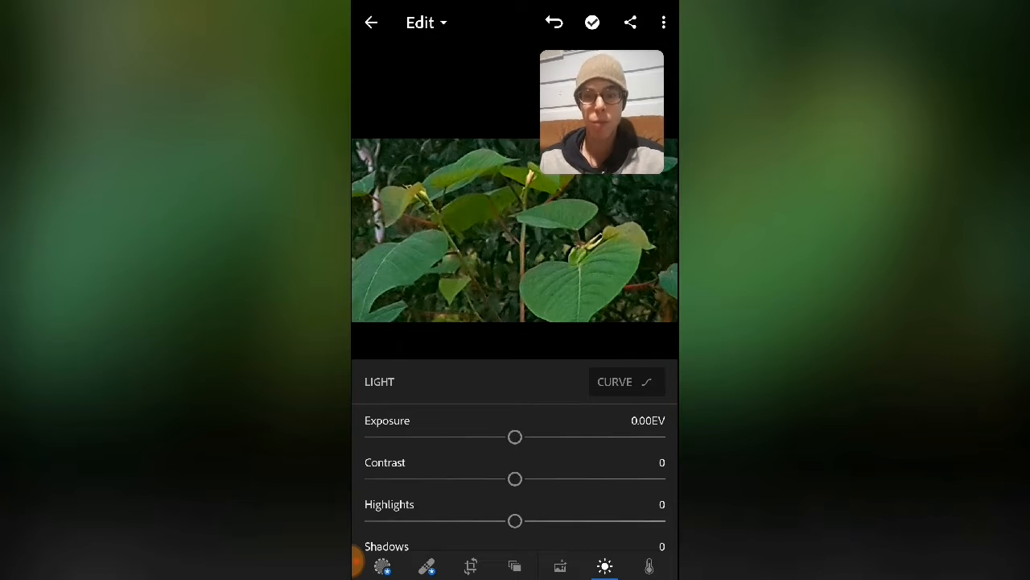
{"action": "left_click_drag", "start_coordinate": [515, 437], "coordinate": [525, 437]}
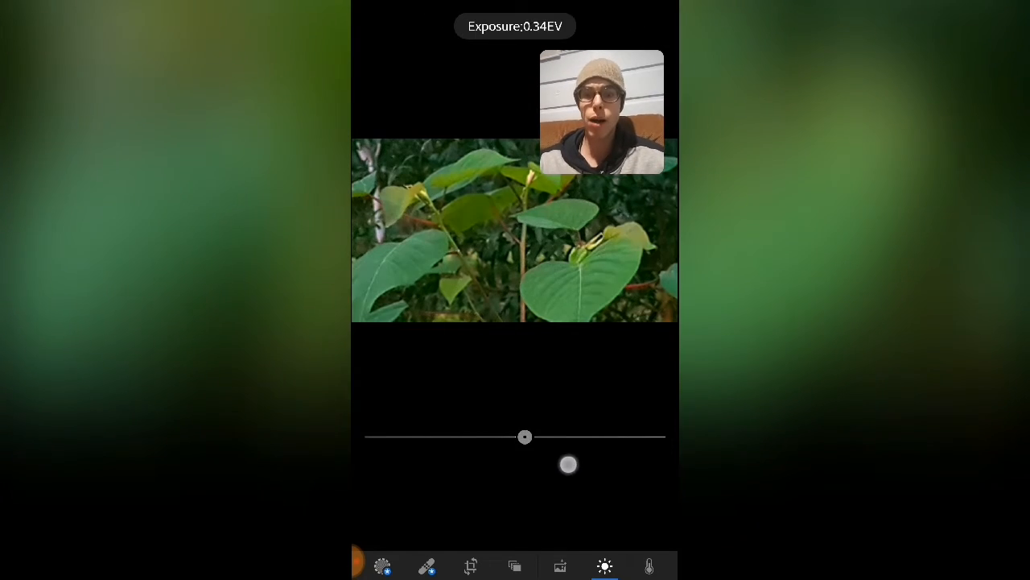
{"action": "left_click_drag", "start_coordinate": [525, 436], "coordinate": [587, 436]}
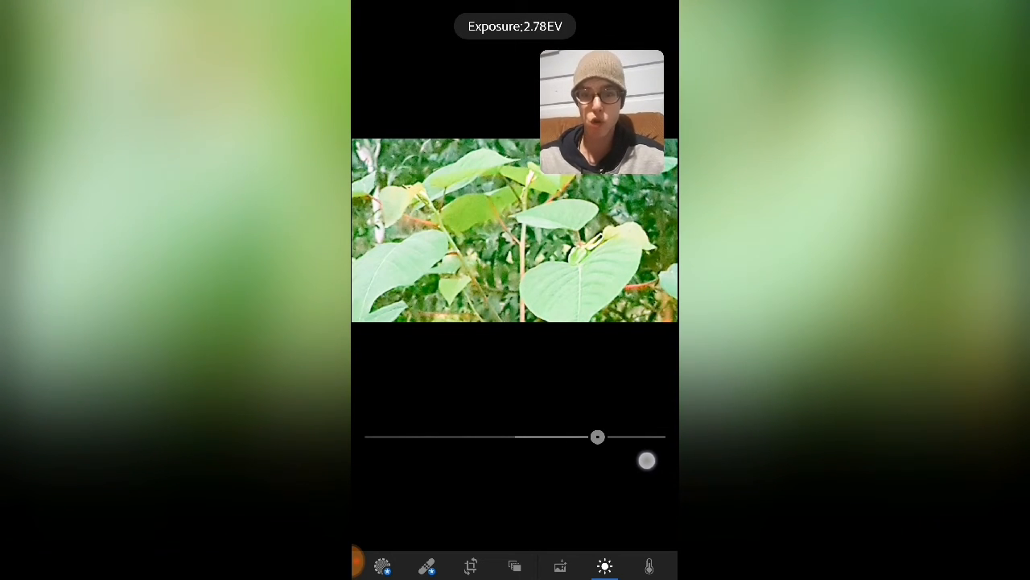
{"action": "left_click_drag", "start_coordinate": [597, 436], "coordinate": [603, 437]}
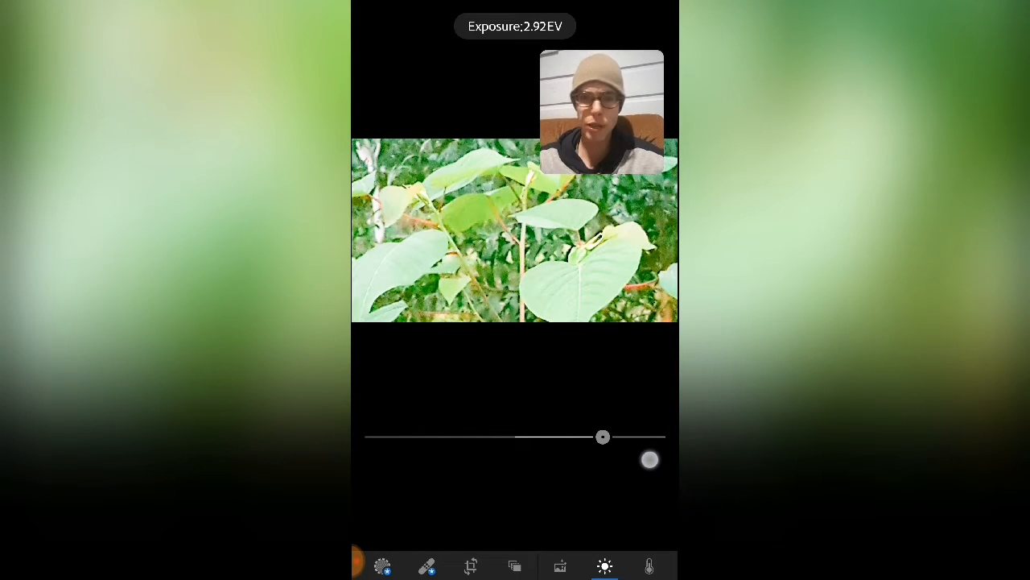
{"action": "left_click_drag", "start_coordinate": [603, 436], "coordinate": [455, 436]}
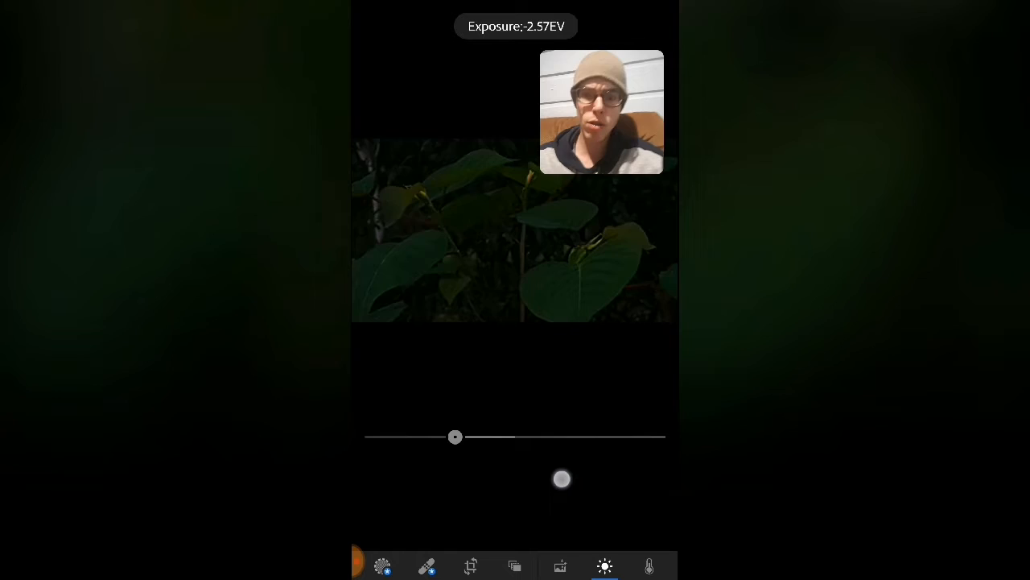
{"action": "left_click_drag", "start_coordinate": [455, 436], "coordinate": [515, 436]}
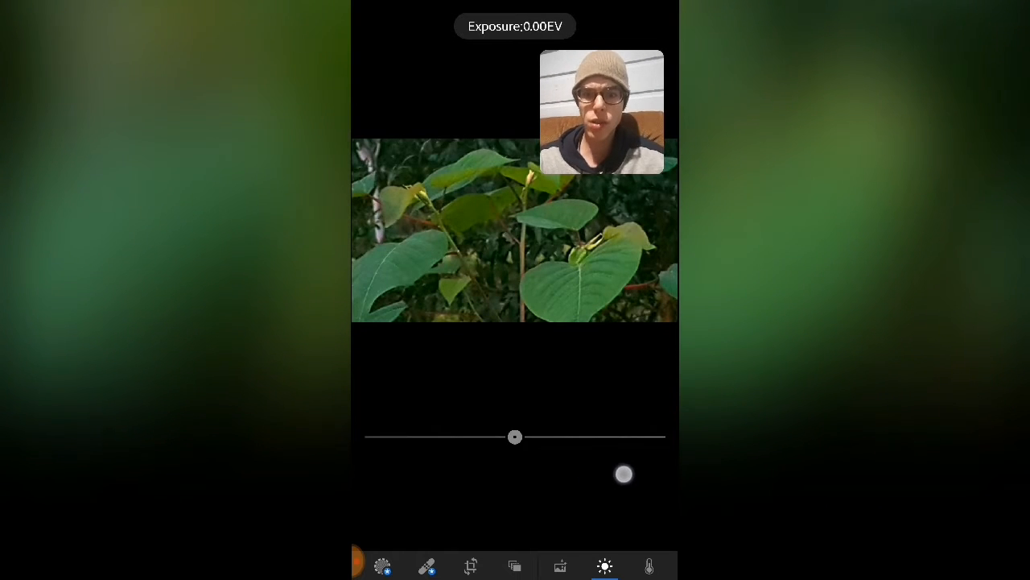
{"action": "left_click_drag", "start_coordinate": [516, 437], "coordinate": [628, 479]}
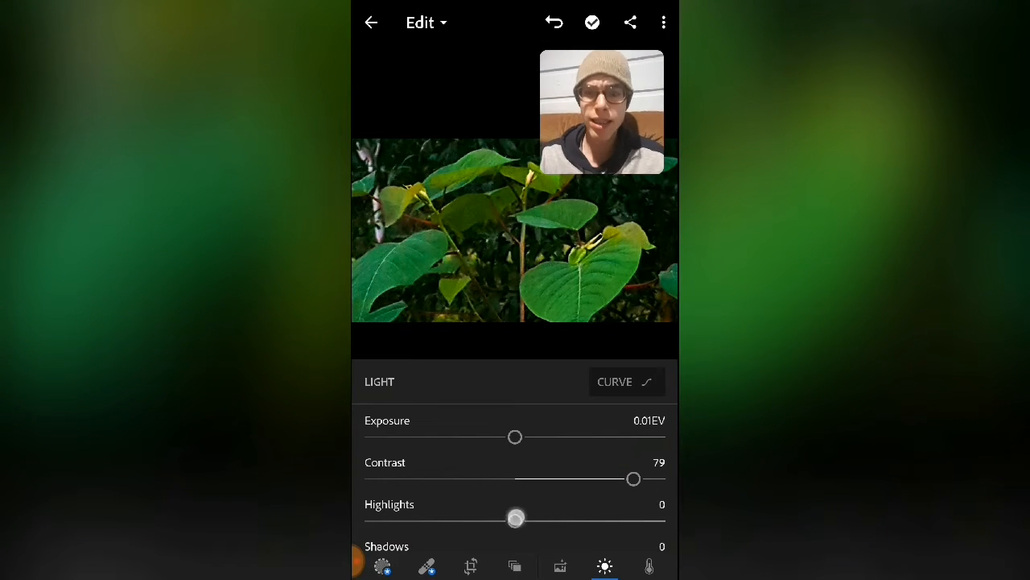
Set highlights to 50, shadows to 74 and whites to 81, and tweak the blacks.
{"action": "left_click_drag", "start_coordinate": [515, 517], "coordinate": [391, 521]}
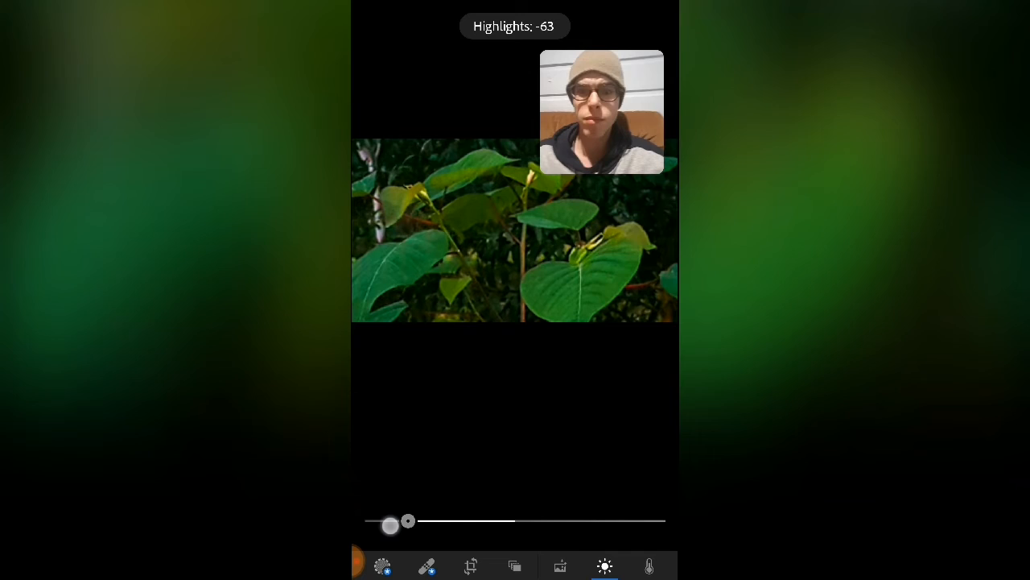
{"action": "left_click_drag", "start_coordinate": [392, 524], "coordinate": [536, 521]}
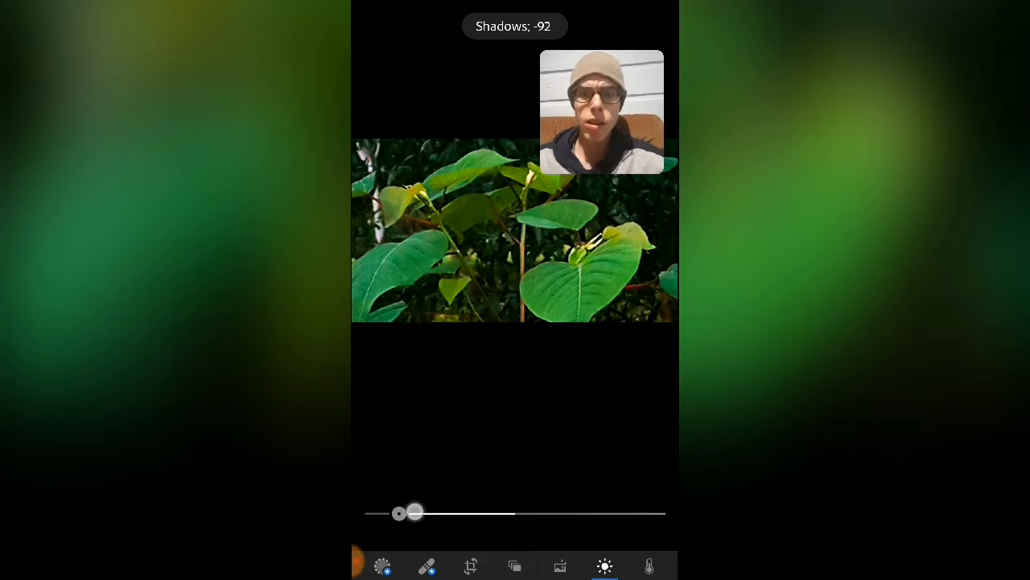
{"action": "left_click_drag", "start_coordinate": [410, 514], "coordinate": [546, 506]}
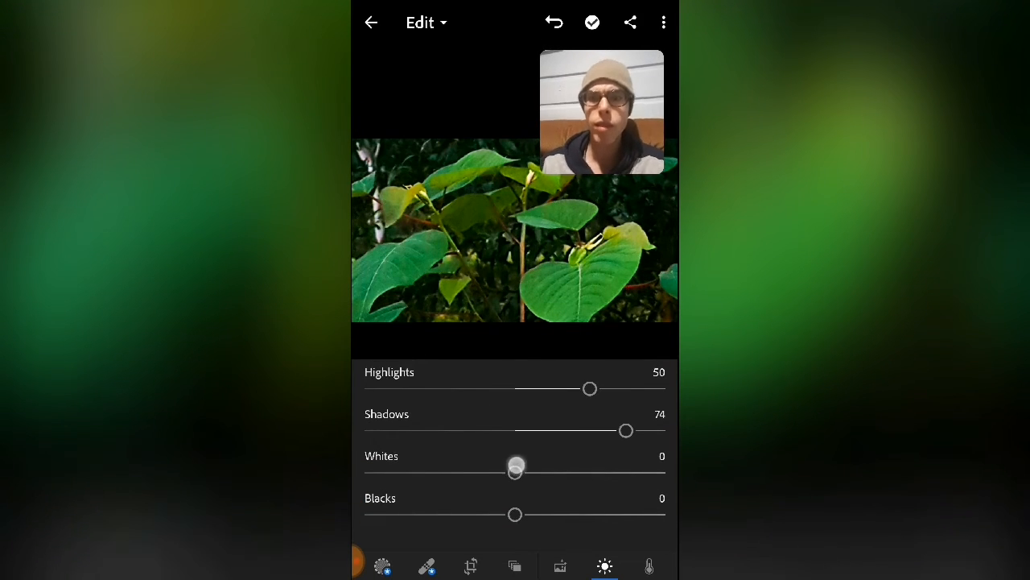
{"action": "left_click_drag", "start_coordinate": [516, 472], "coordinate": [635, 472]}
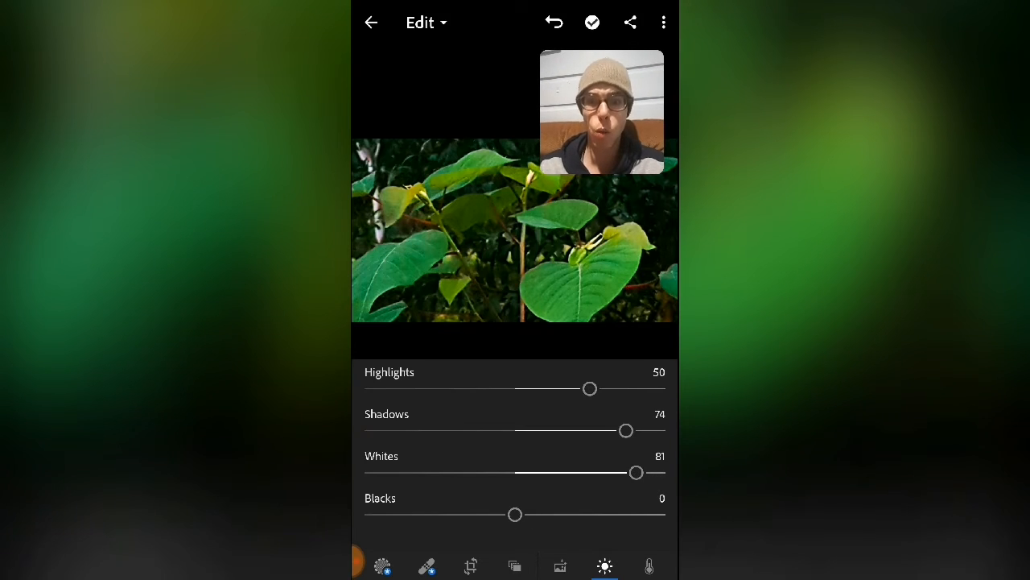
{"action": "left_click_drag", "start_coordinate": [516, 515], "coordinate": [489, 514]}
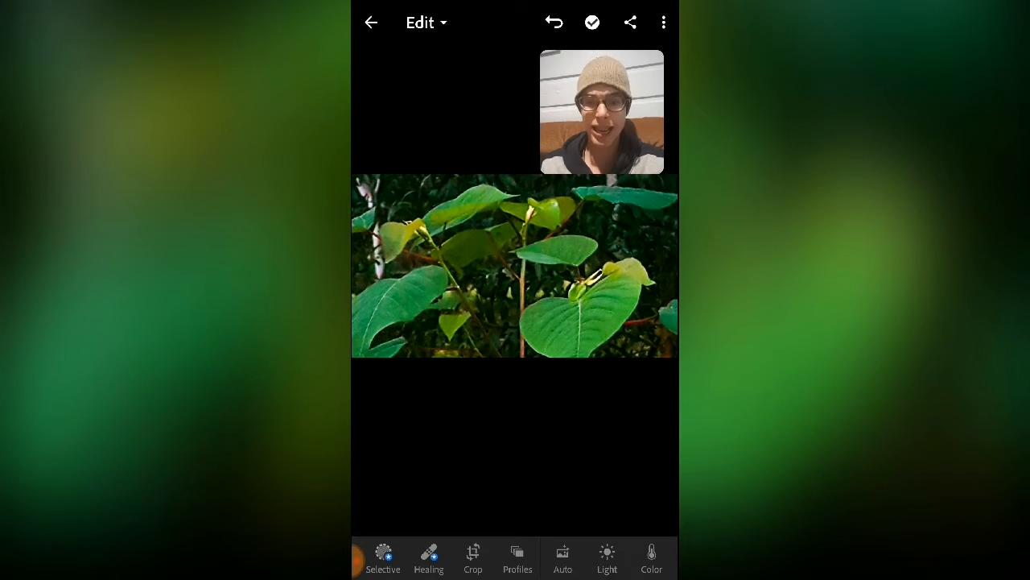
Set the white balance temperature to 14 and tint to -68.
{"action": "left_click", "coordinate": [651, 558]}
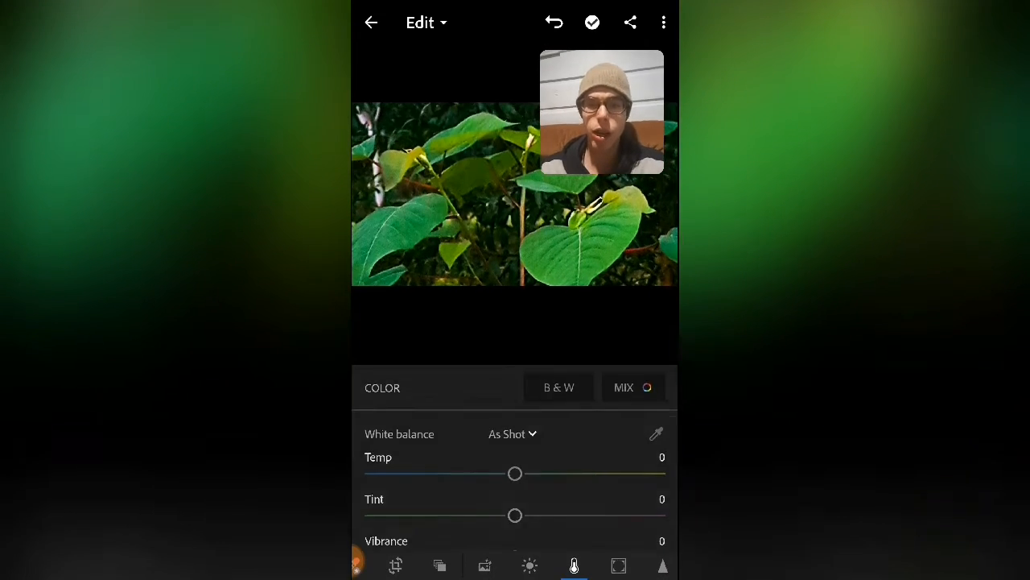
{"action": "left_click_drag", "start_coordinate": [515, 474], "coordinate": [600, 468]}
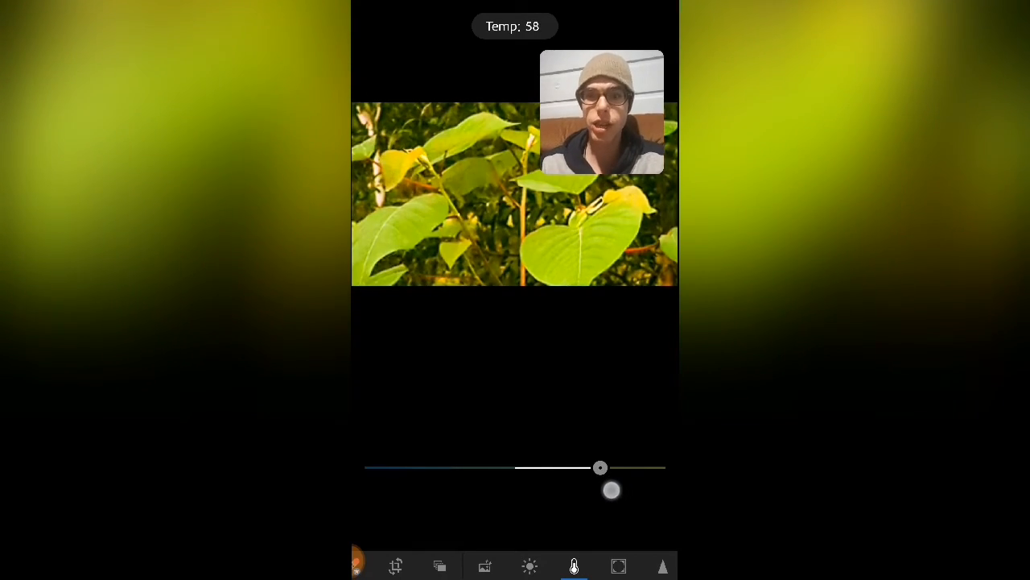
{"action": "left_click_drag", "start_coordinate": [599, 467], "coordinate": [645, 467]}
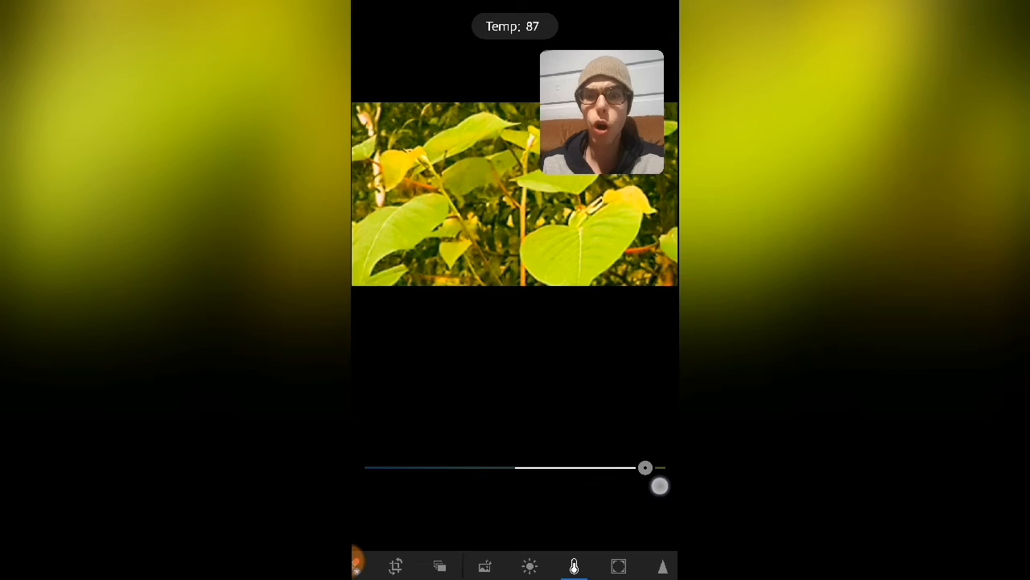
{"action": "left_click_drag", "start_coordinate": [644, 467], "coordinate": [564, 466]}
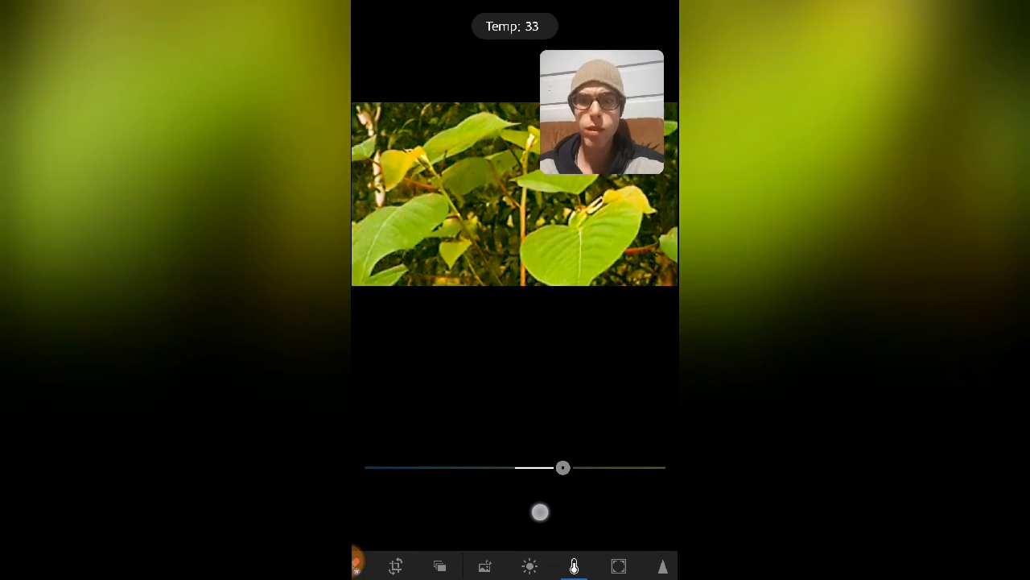
{"action": "left_click_drag", "start_coordinate": [564, 467], "coordinate": [535, 467]}
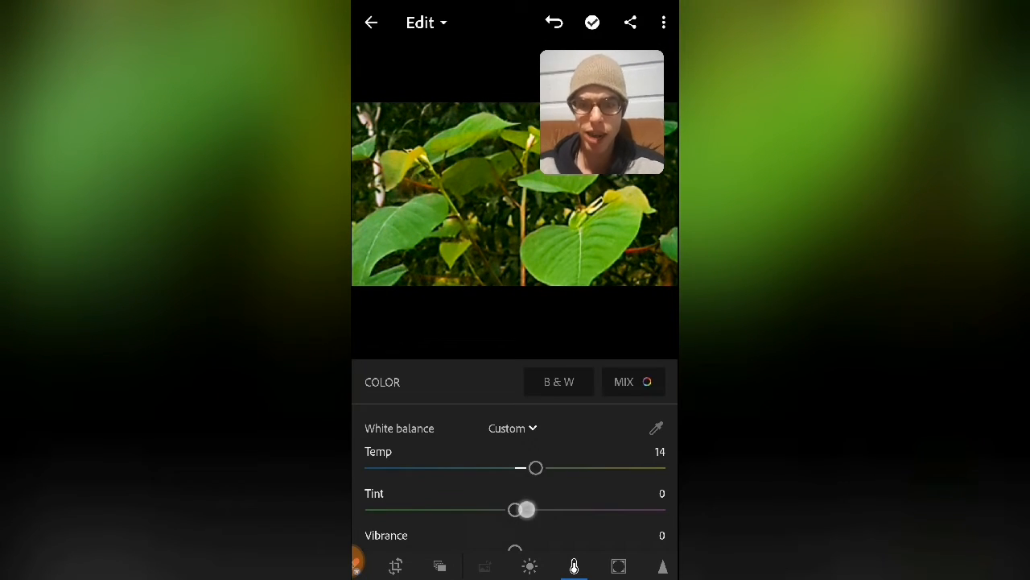
{"action": "left_click_drag", "start_coordinate": [523, 508], "coordinate": [382, 509]}
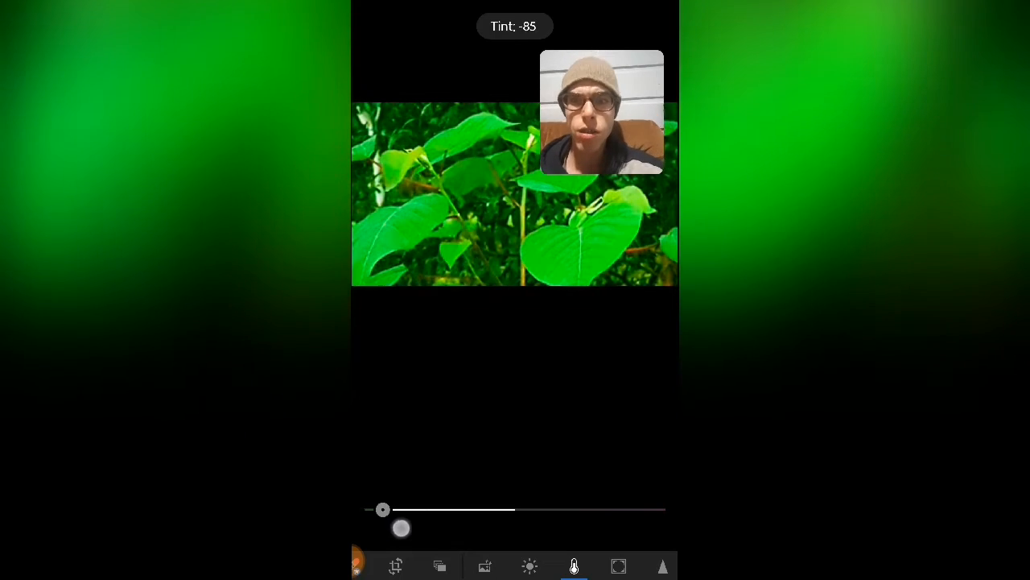
{"action": "left_click_drag", "start_coordinate": [383, 508], "coordinate": [415, 508]}
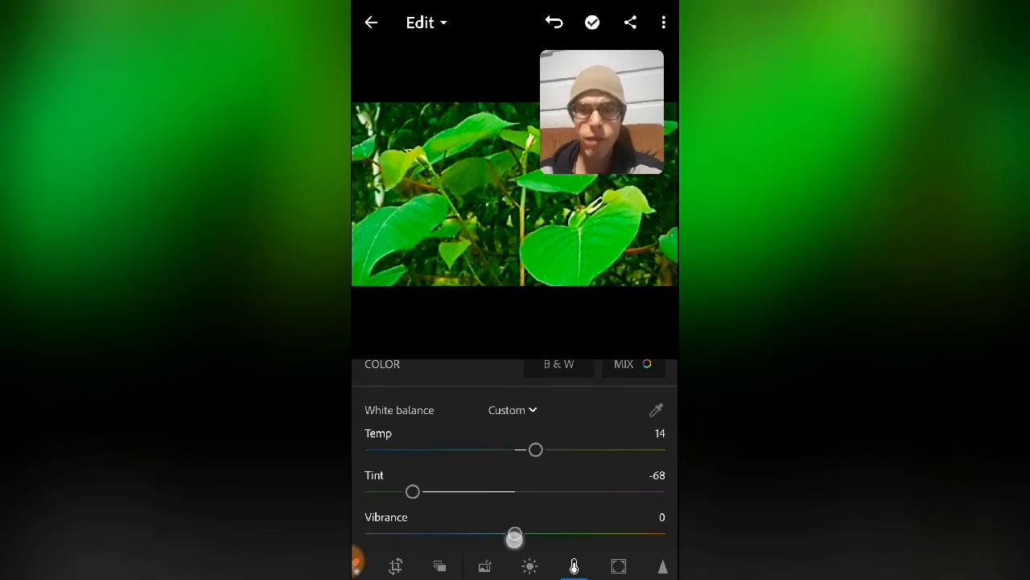
Raise vibrance to 46 and fine-tune saturation to just below neutral.
{"action": "left_click_drag", "start_coordinate": [515, 538], "coordinate": [364, 527]}
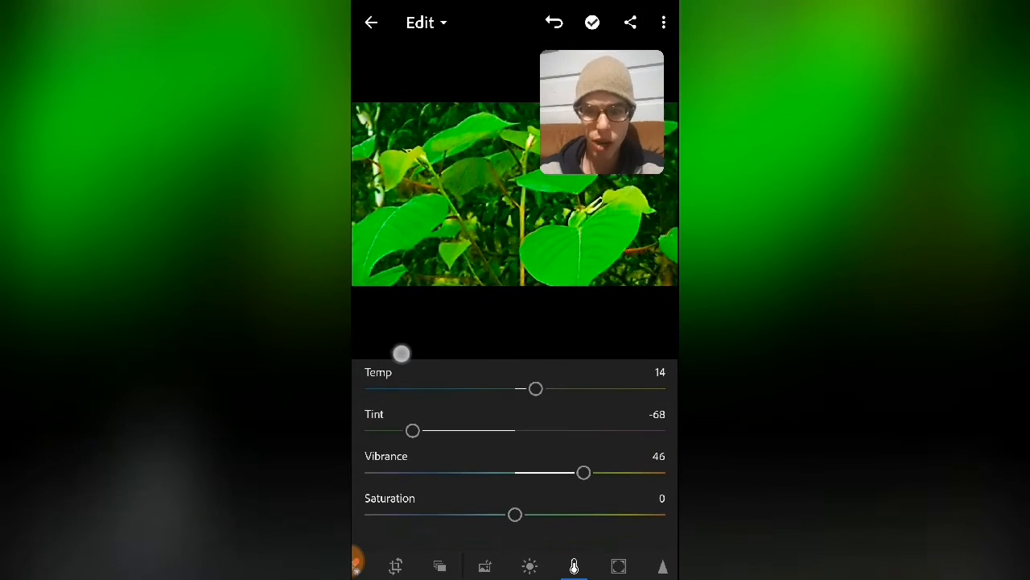
{"action": "left_click_drag", "start_coordinate": [515, 514], "coordinate": [362, 528]}
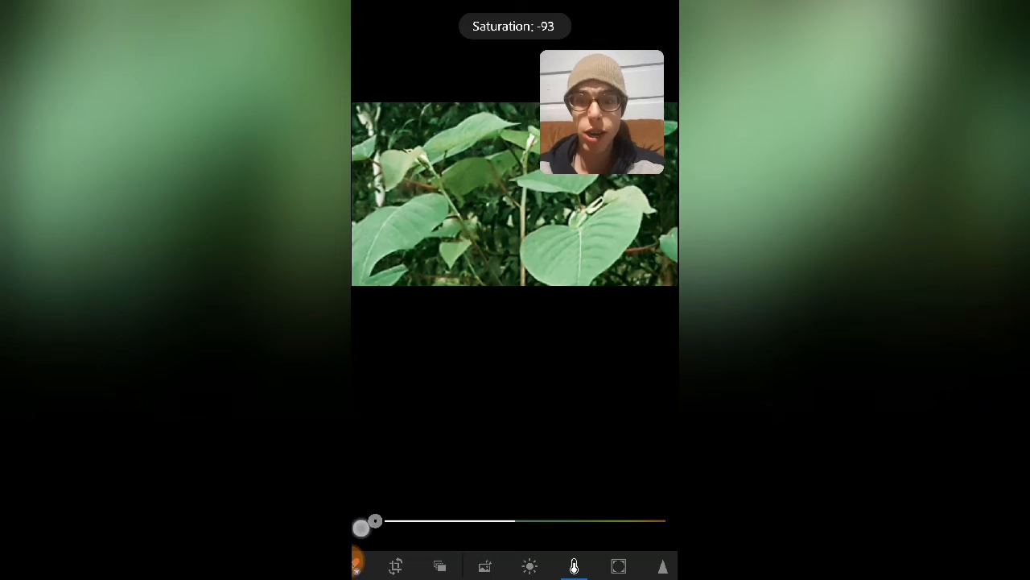
{"action": "left_click_drag", "start_coordinate": [370, 521], "coordinate": [435, 521]}
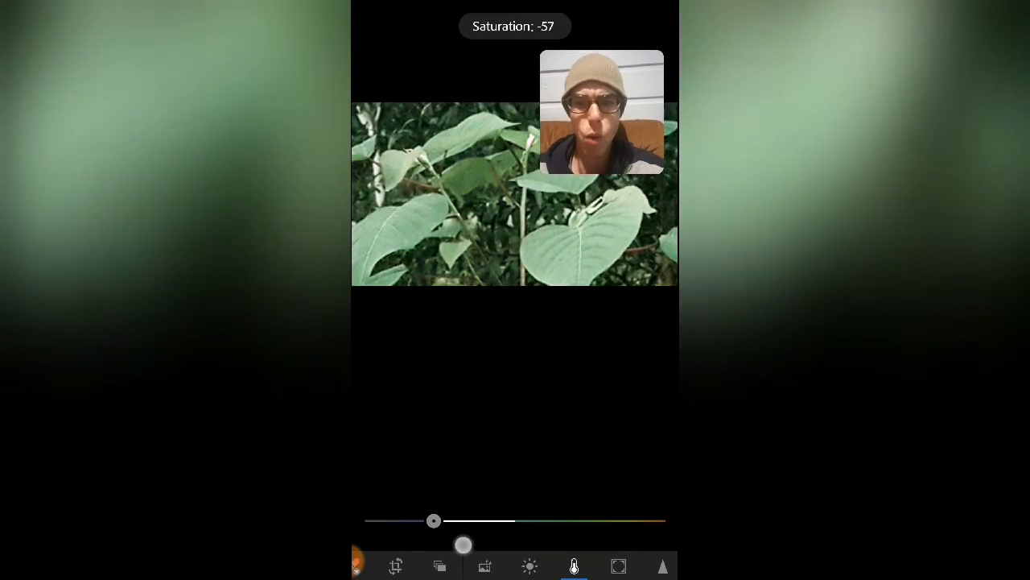
{"action": "left_click_drag", "start_coordinate": [433, 520], "coordinate": [491, 520]}
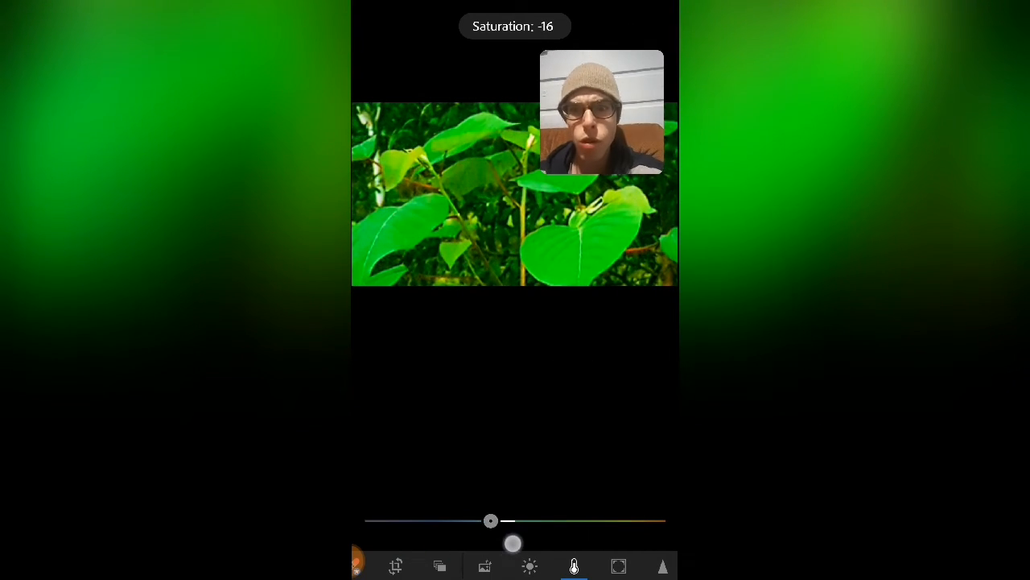
{"action": "left_click_drag", "start_coordinate": [491, 520], "coordinate": [472, 520]}
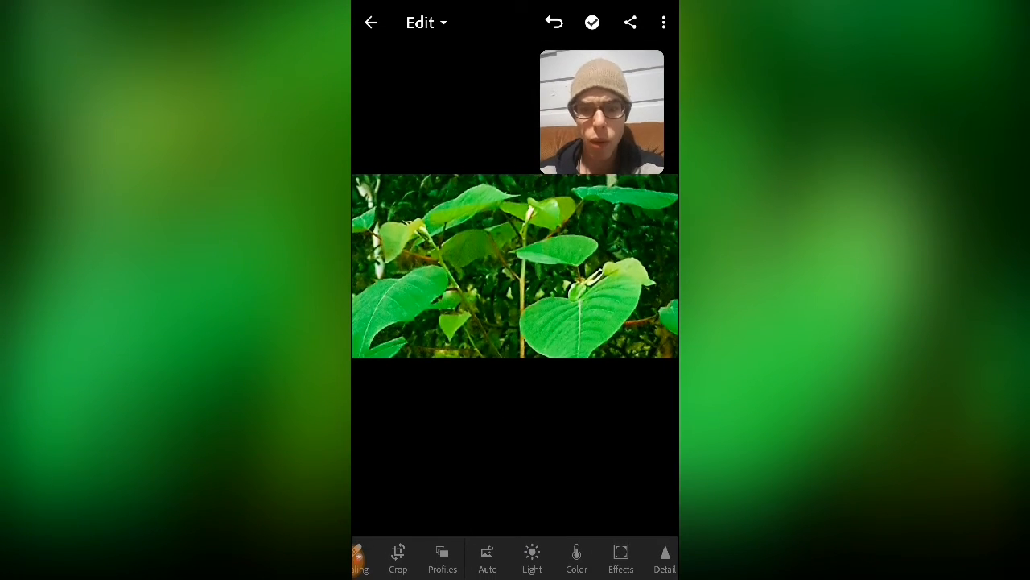
Raise Texture to 76, then bring it back below zero.
{"action": "left_click", "coordinate": [621, 558]}
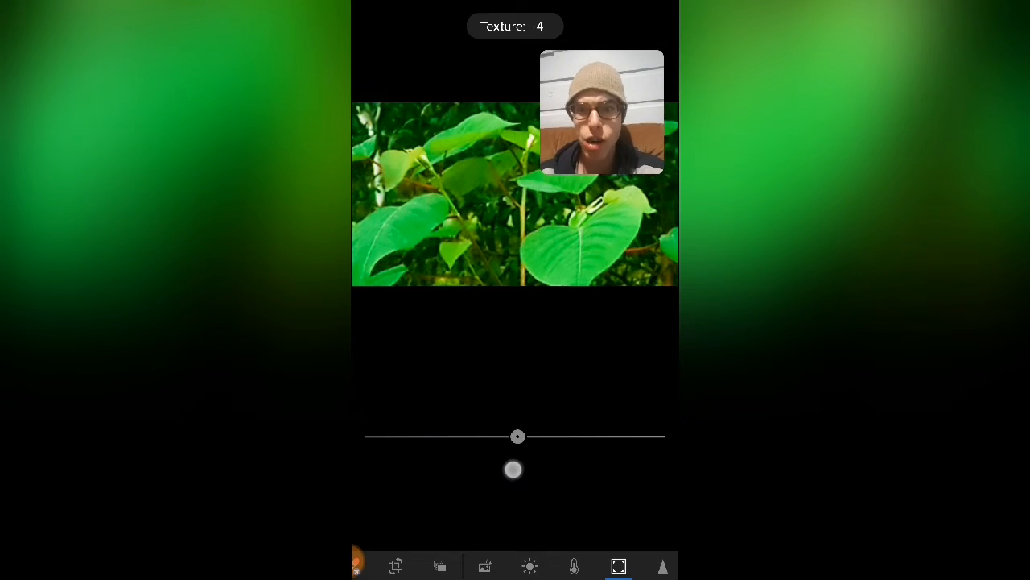
{"action": "left_click_drag", "start_coordinate": [518, 437], "coordinate": [630, 437]}
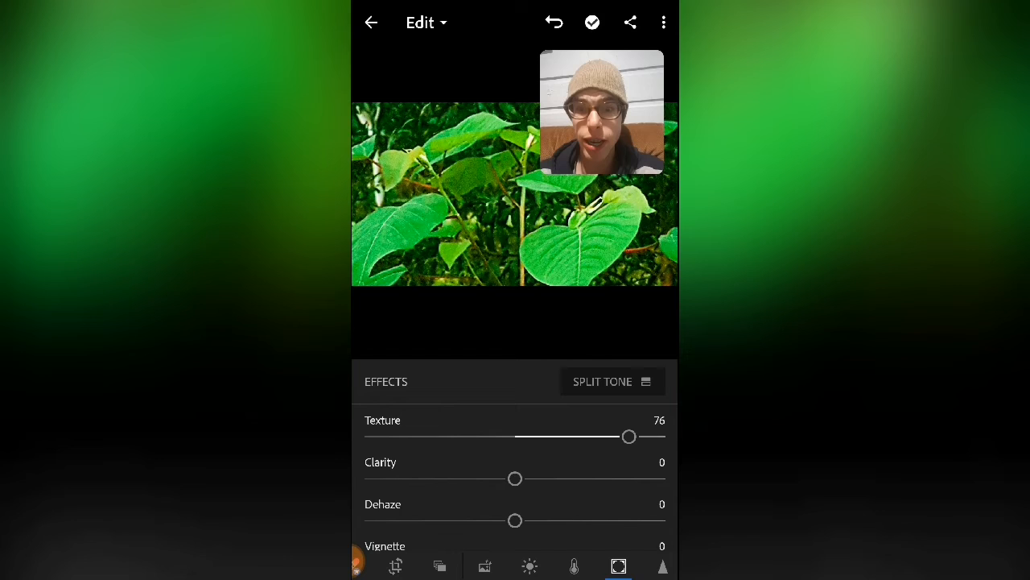
{"action": "left_click_drag", "start_coordinate": [629, 437], "coordinate": [464, 436]}
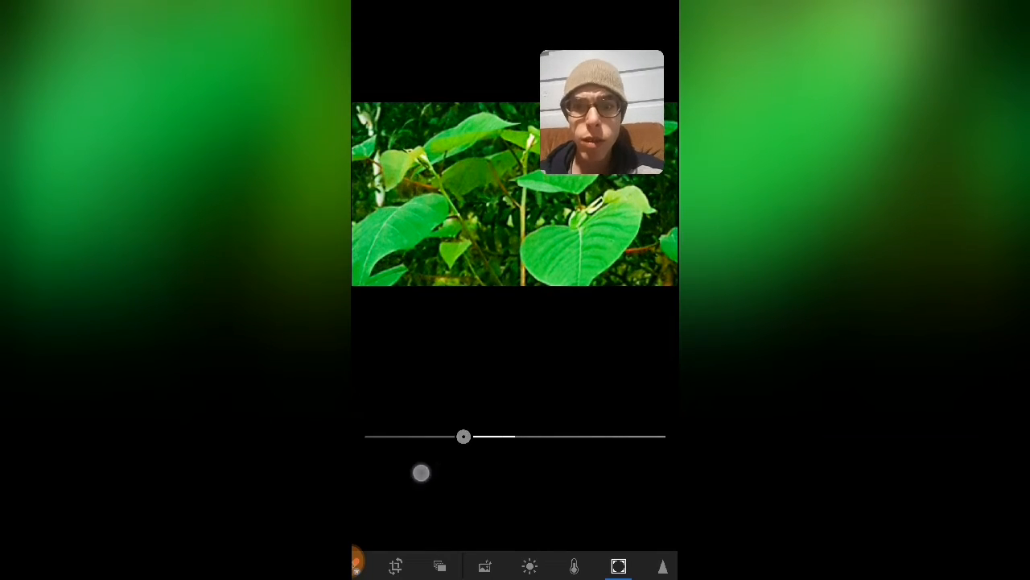
{"action": "left_click", "coordinate": [574, 566]}
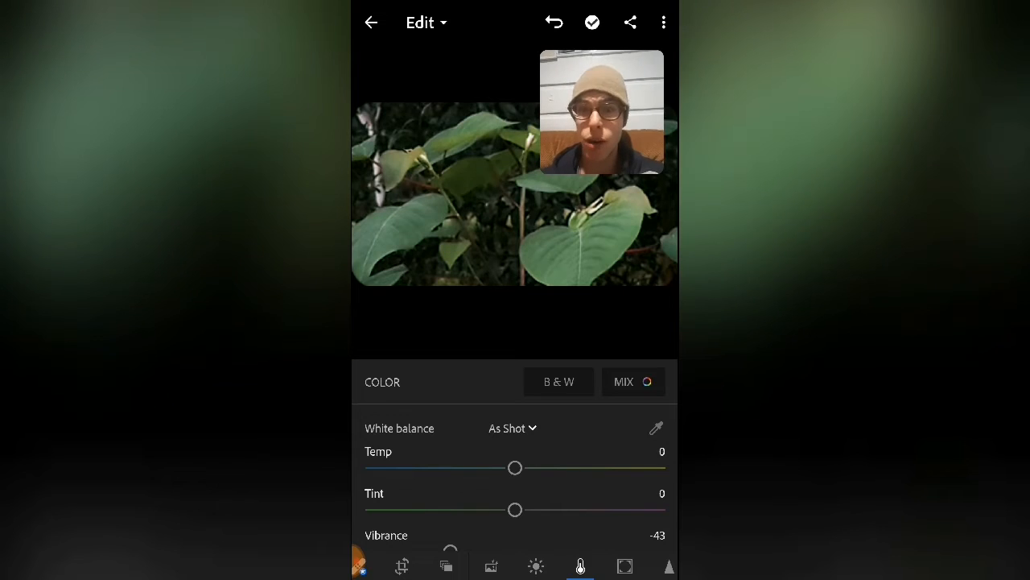
Switch white balance to Custom and drag Temp, Tint and Vibrance to 43, 73 and 54.
{"action": "left_click", "coordinate": [512, 427]}
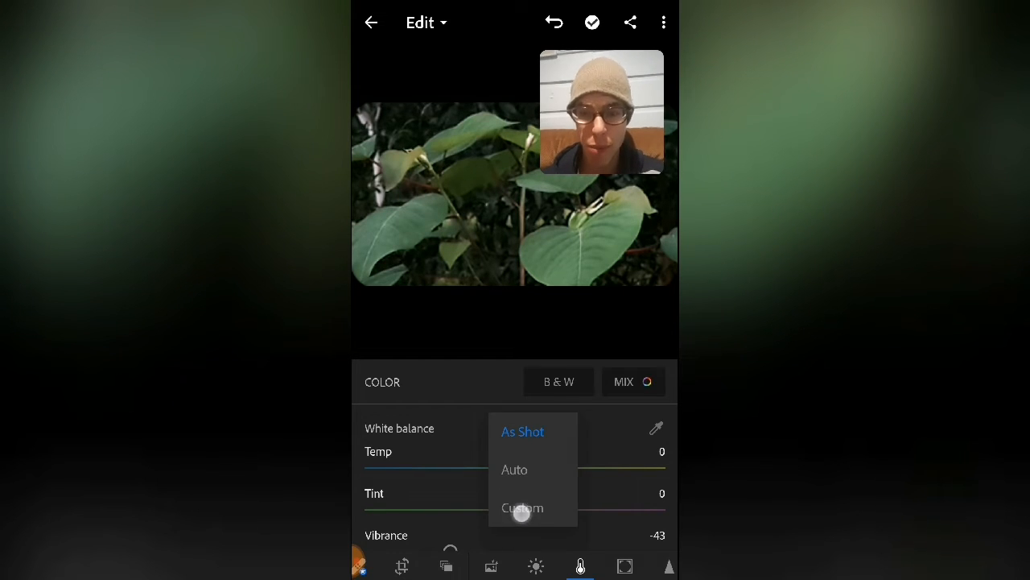
{"action": "left_click", "coordinate": [523, 507]}
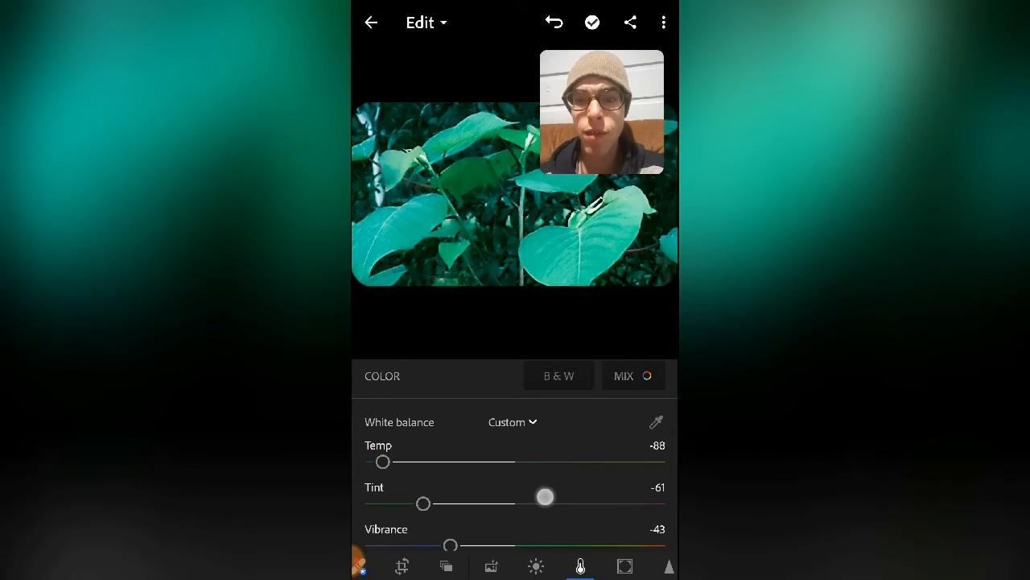
{"action": "left_click_drag", "start_coordinate": [383, 461], "coordinate": [564, 464]}
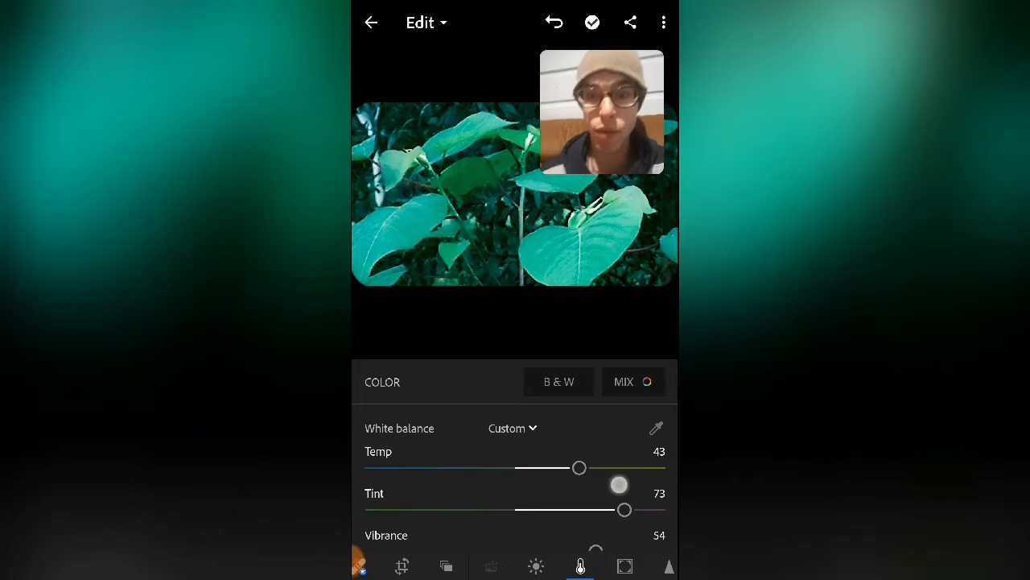
{"action": "left_click_drag", "start_coordinate": [580, 468], "coordinate": [597, 467]}
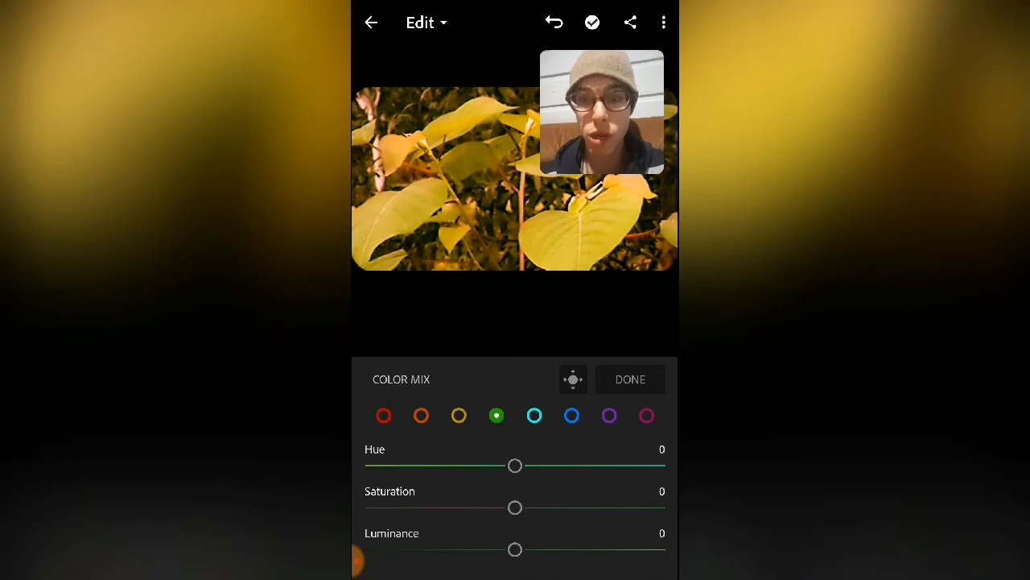
Raise temperature to 55 and preview the photo in black and white.
{"action": "left_click_drag", "start_coordinate": [515, 465], "coordinate": [597, 466]}
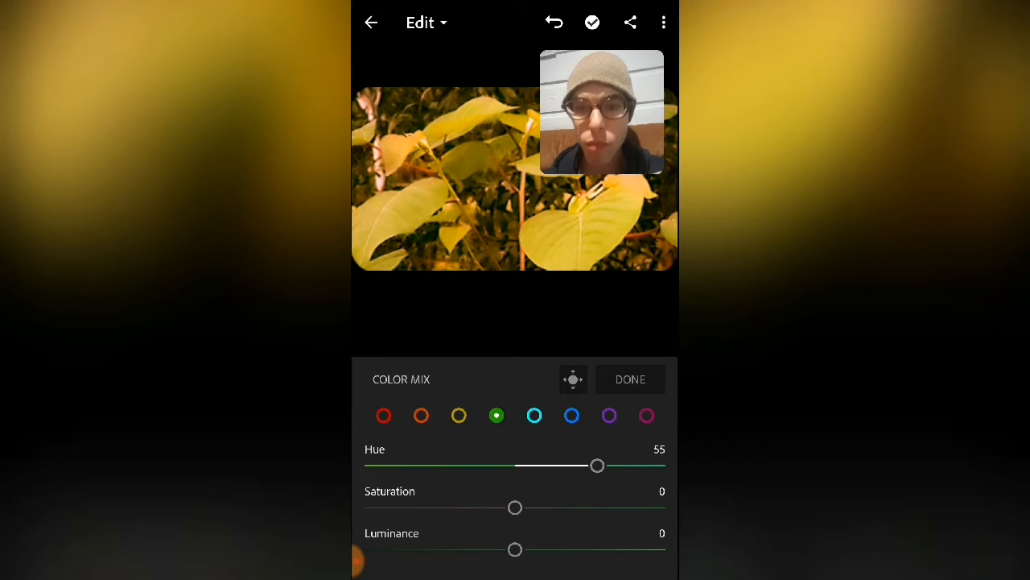
{"action": "left_click", "coordinate": [631, 379]}
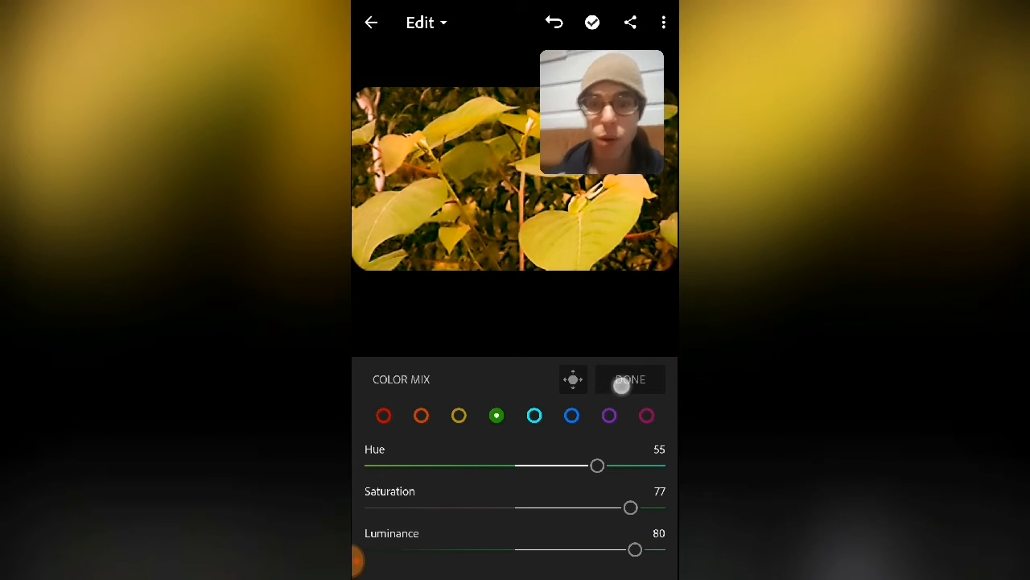
{"action": "left_click", "coordinate": [630, 379]}
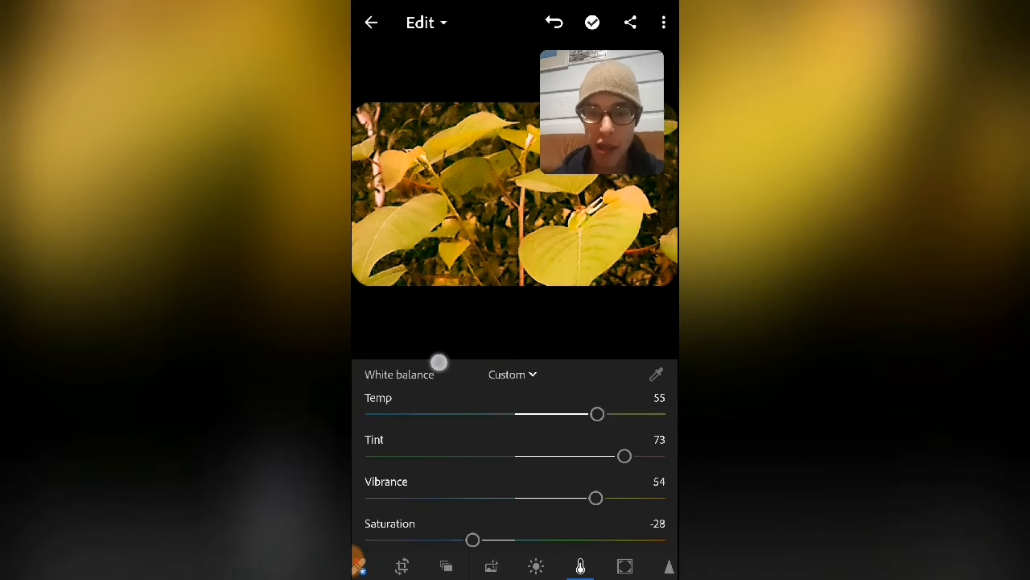
{"action": "left_click", "coordinate": [558, 382]}
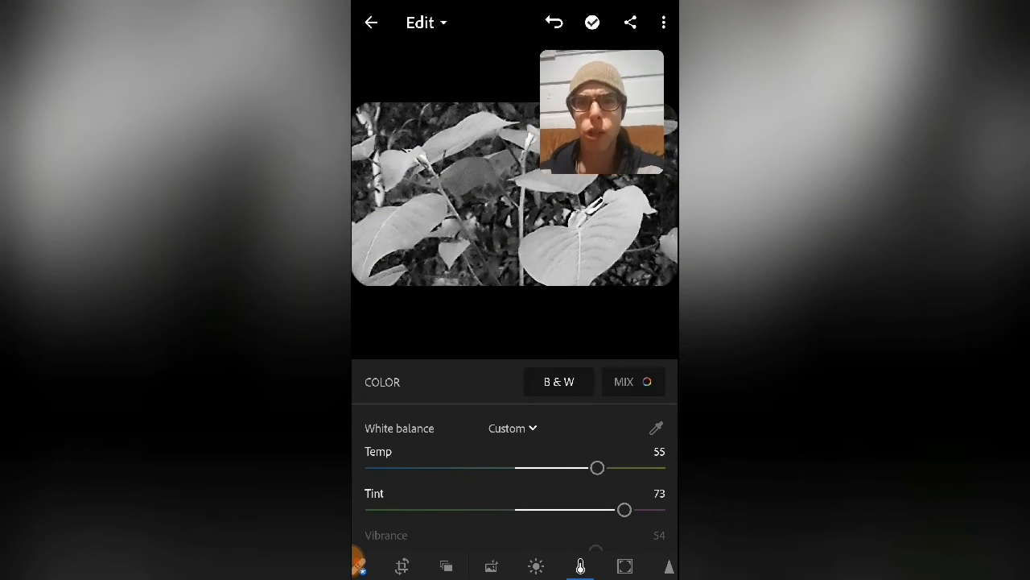
{"action": "left_click", "coordinate": [554, 22]}
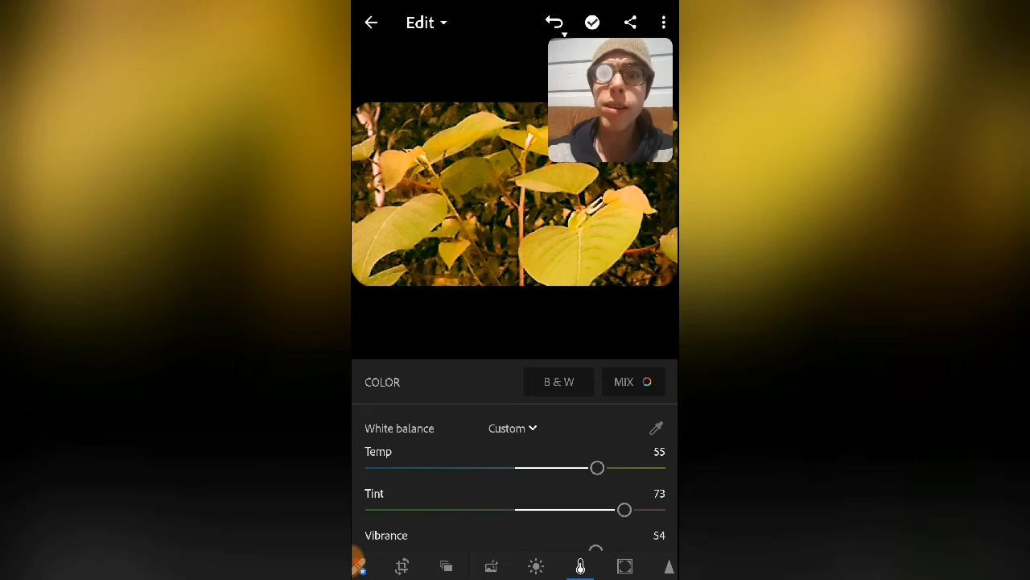
Undo back through the white balance edits and bring up the Basic profiles.
{"action": "left_click", "coordinate": [555, 22]}
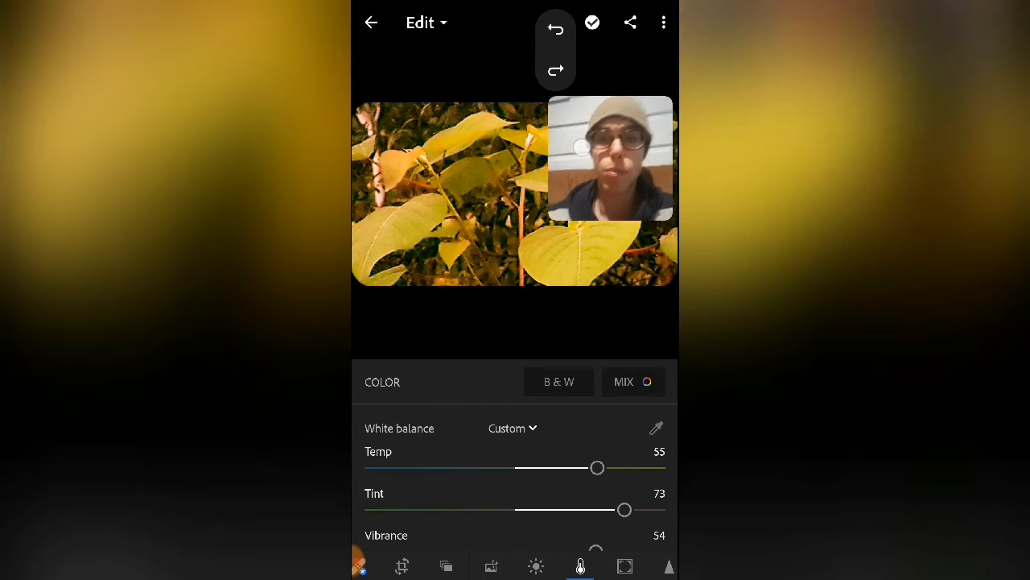
{"action": "left_click", "coordinate": [555, 33]}
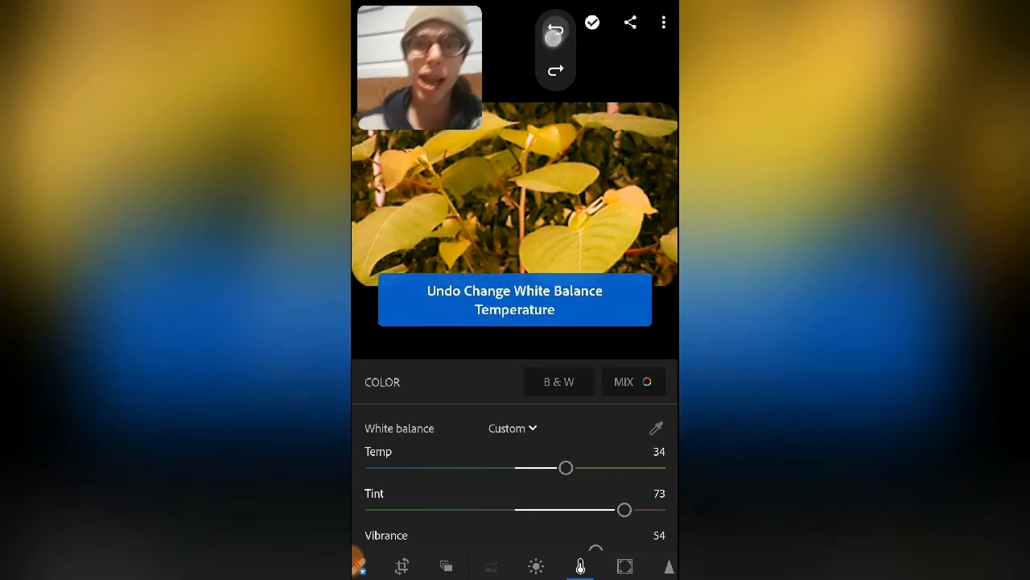
{"action": "left_click", "coordinate": [555, 30]}
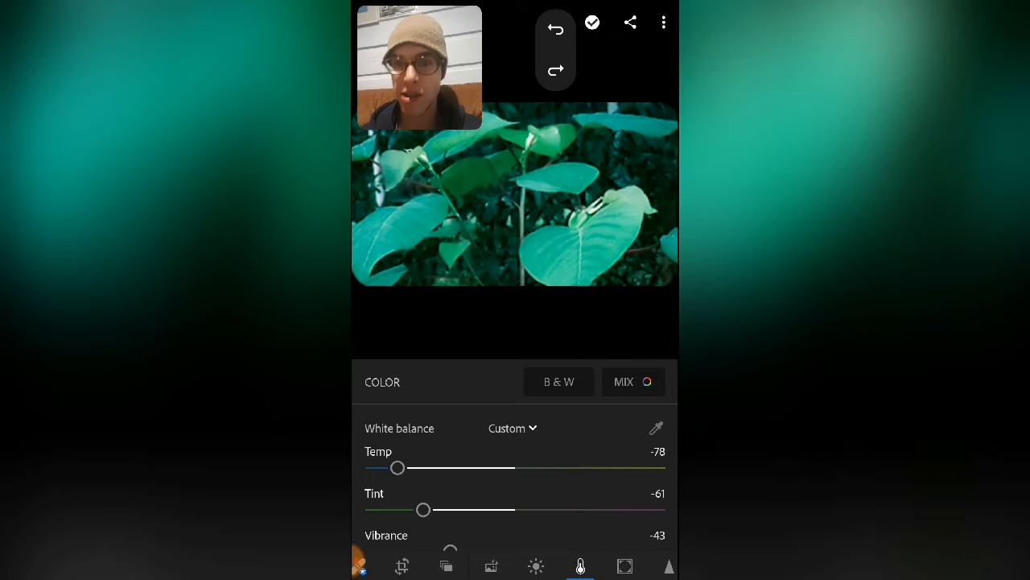
{"action": "left_click", "coordinate": [556, 70]}
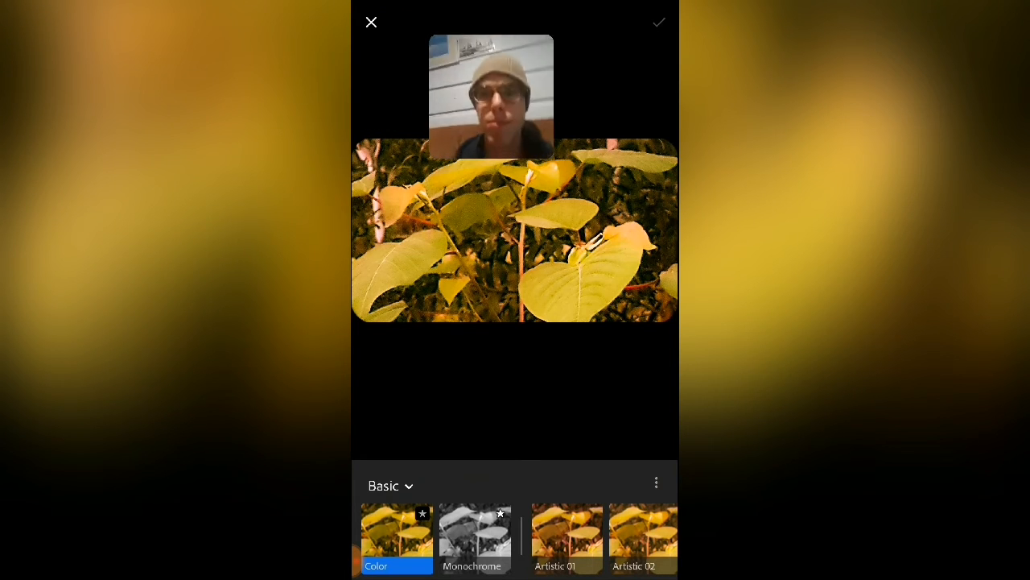
Close the profile browser, reset temperature to 0 and lower tint to -20.
{"action": "left_click", "coordinate": [371, 22]}
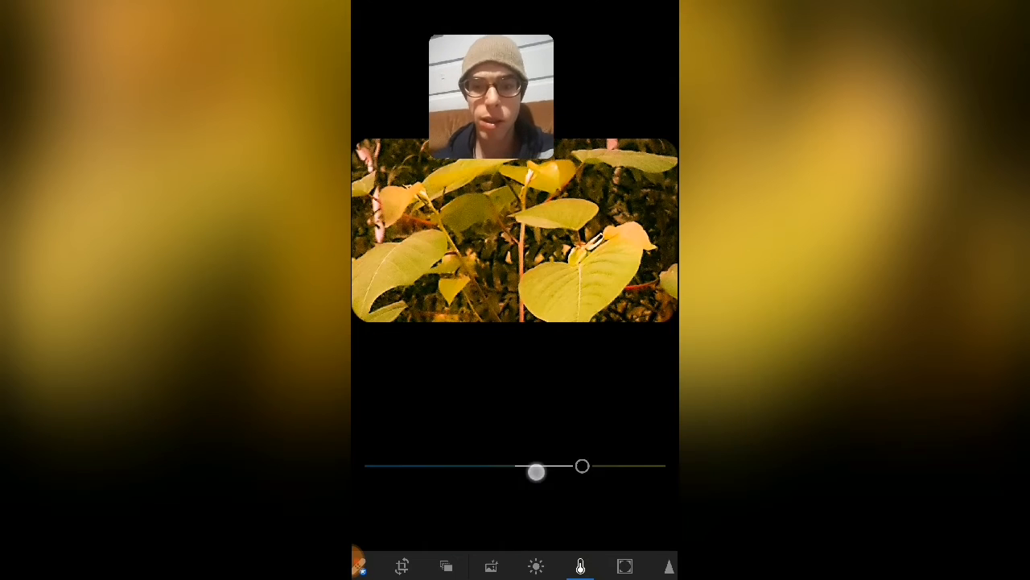
{"action": "left_click", "coordinate": [580, 566]}
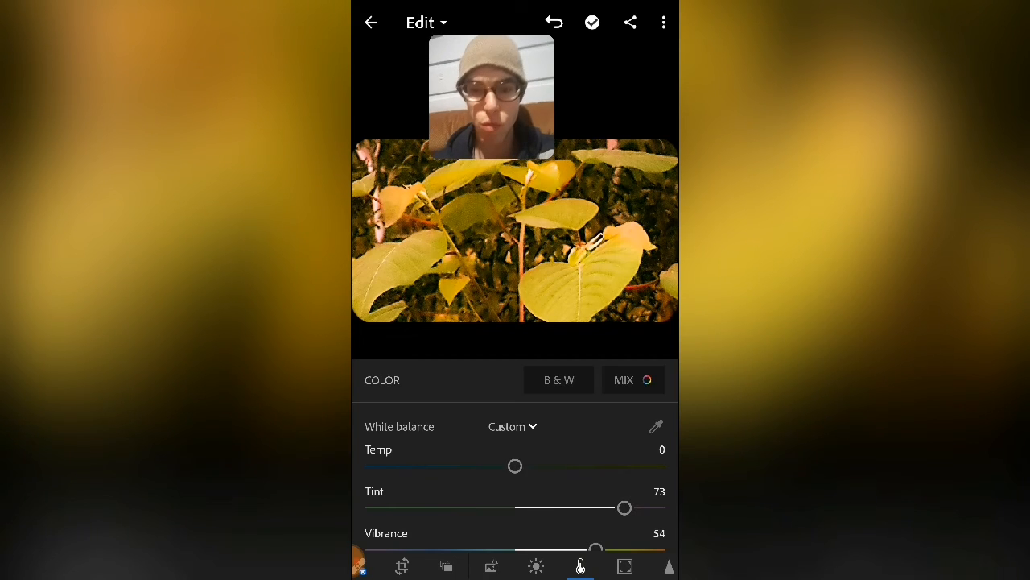
{"action": "left_click_drag", "start_coordinate": [624, 507], "coordinate": [485, 507]}
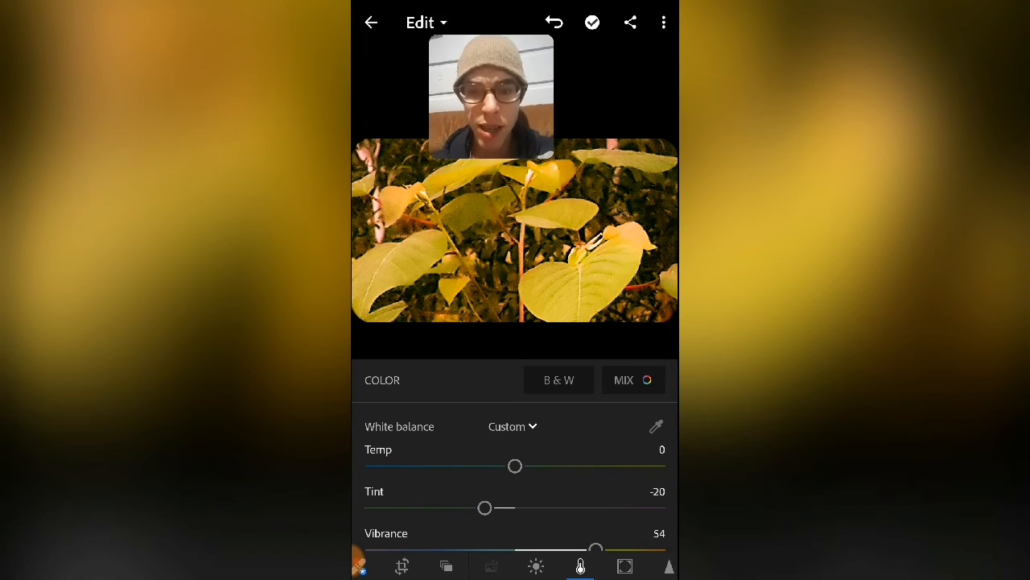
{"action": "left_click", "coordinate": [633, 379]}
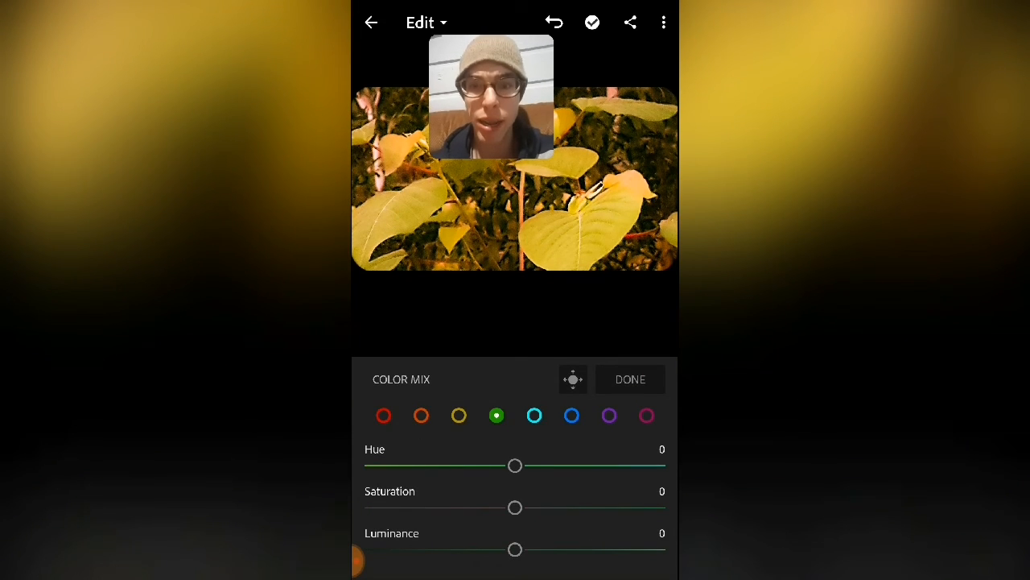
In Color Mix, shift blue hue to 94 and set greens to Hue 66, Saturation 82, Luminance 85.
{"action": "left_click_drag", "start_coordinate": [515, 465], "coordinate": [459, 466]}
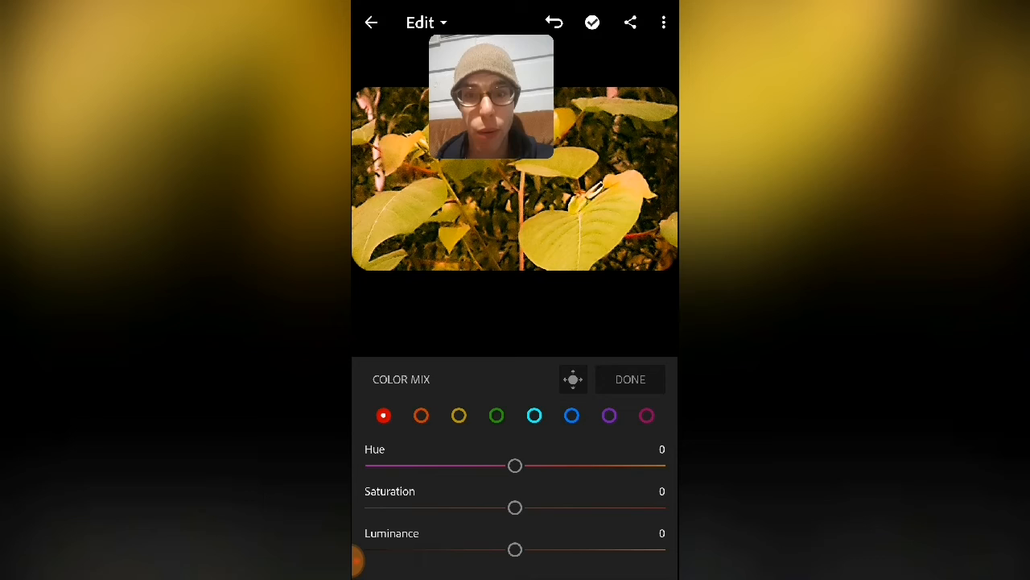
{"action": "left_click_drag", "start_coordinate": [516, 465], "coordinate": [656, 466]}
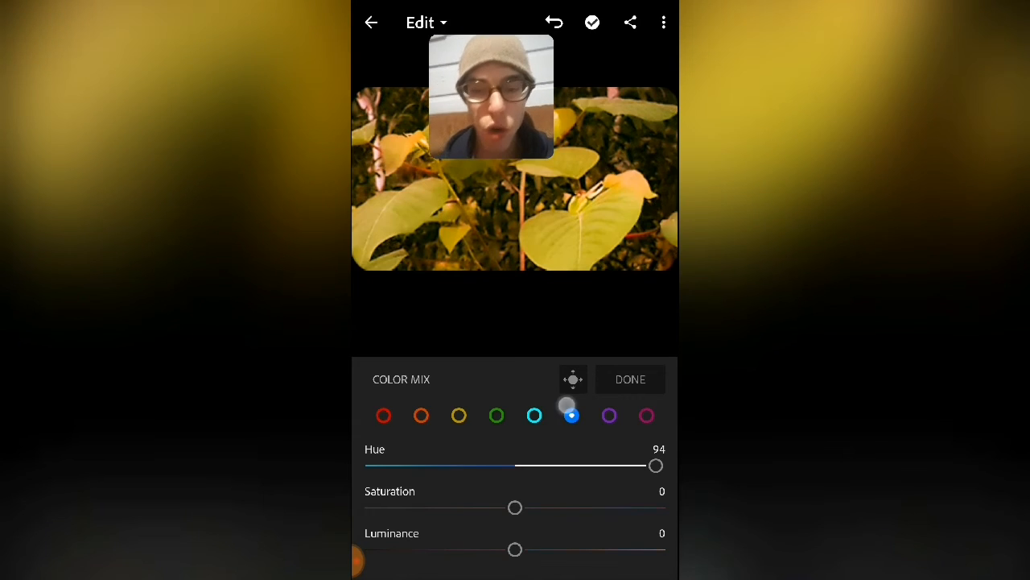
{"action": "left_click", "coordinate": [496, 416]}
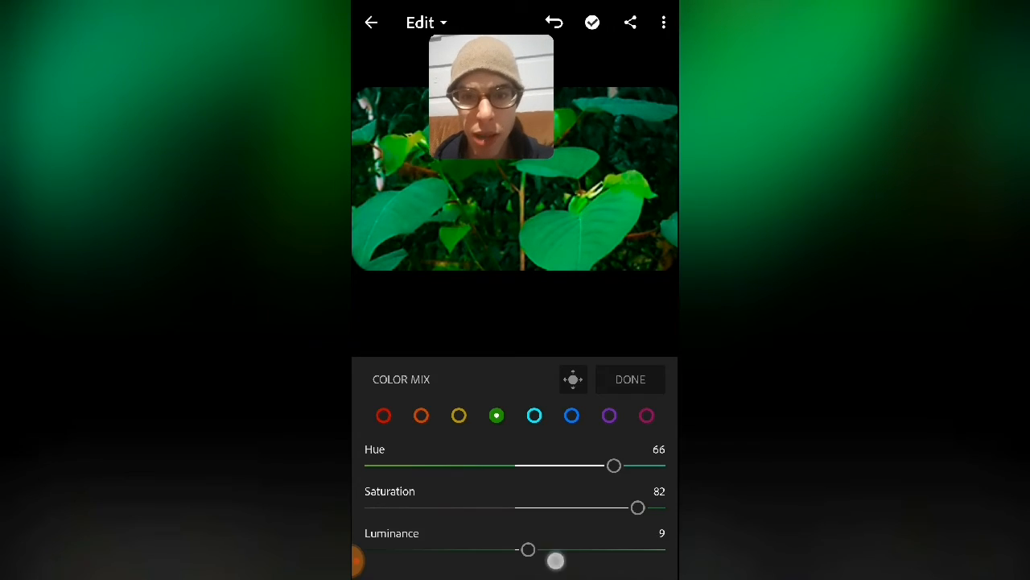
{"action": "left_click_drag", "start_coordinate": [527, 549], "coordinate": [642, 549]}
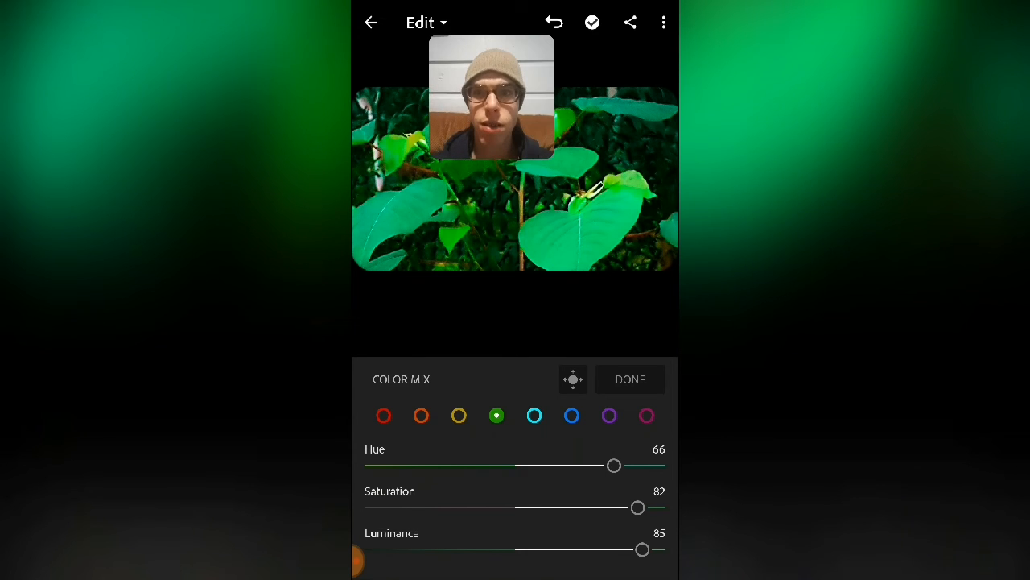
{"action": "left_click", "coordinate": [631, 379]}
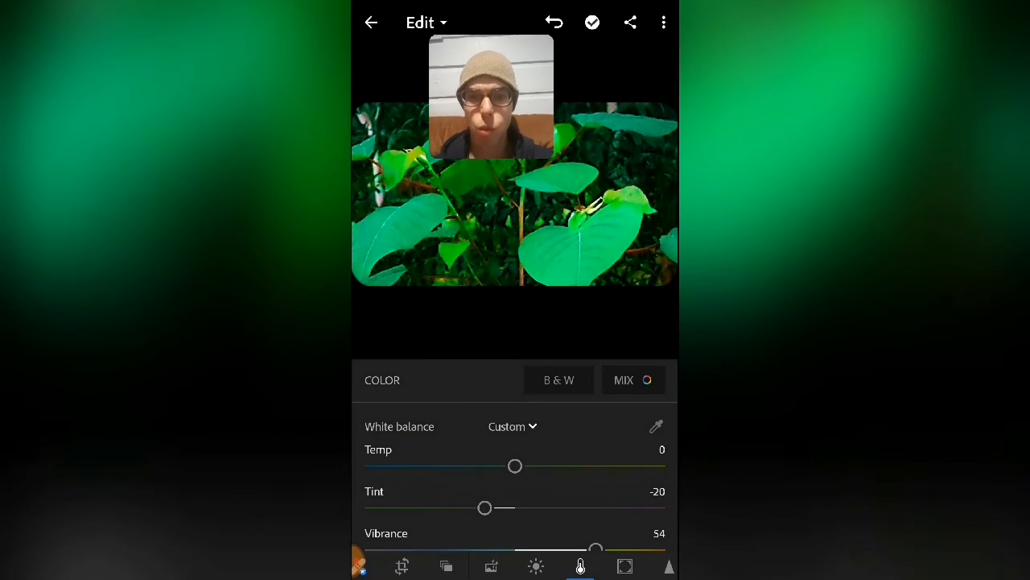
{"action": "left_click", "coordinate": [663, 21]}
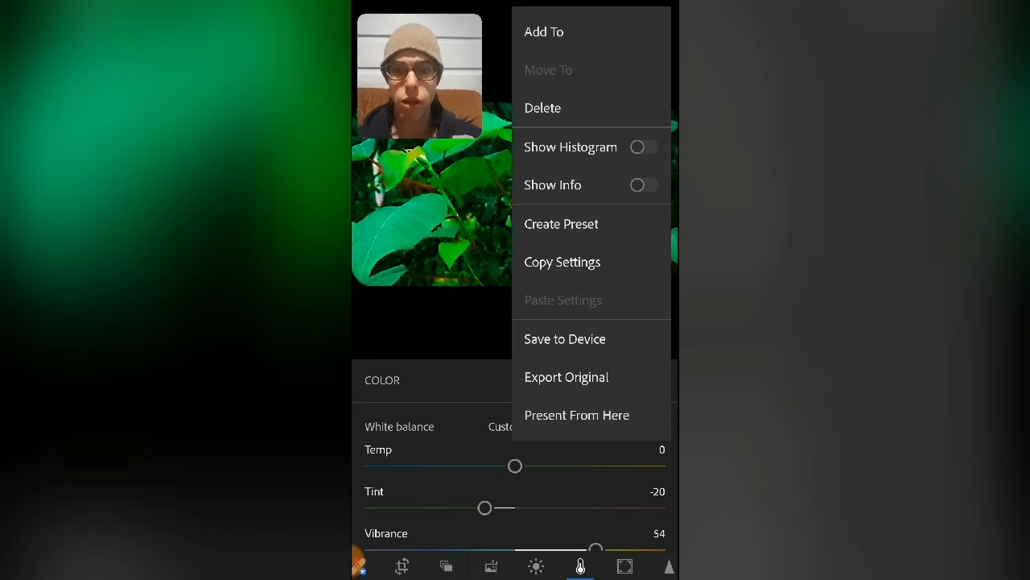
{"action": "left_click", "coordinate": [564, 339]}
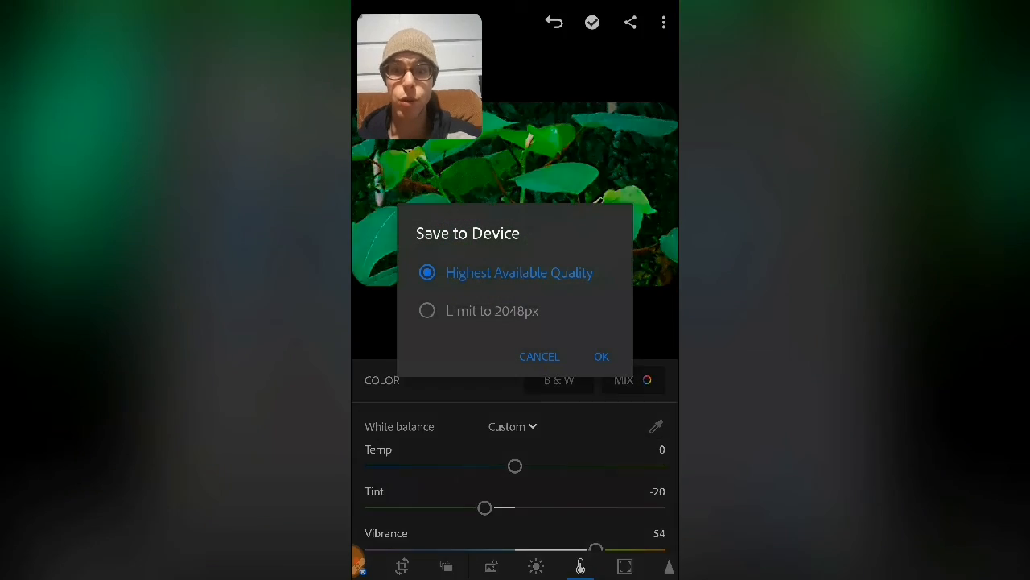
{"action": "left_click", "coordinate": [601, 357]}
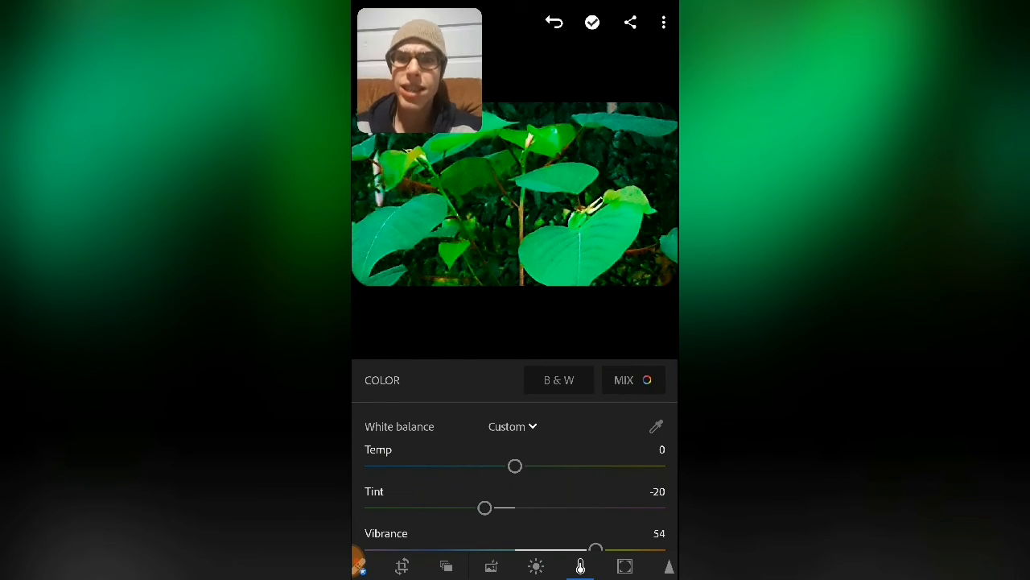
Use Save to Device with the 'Limit to 2048px' size option and confirm the export.
{"action": "left_click", "coordinate": [664, 21]}
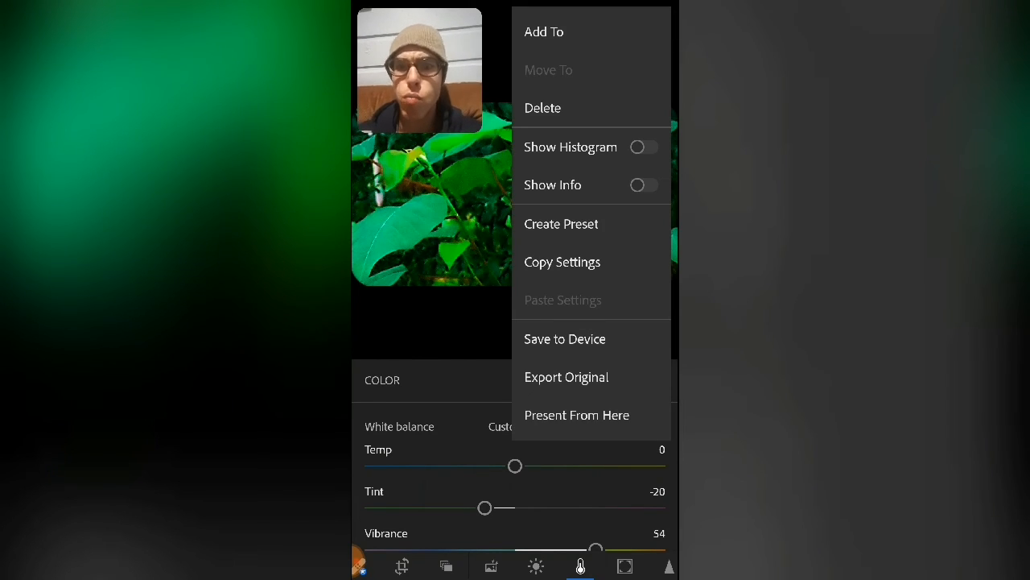
{"action": "left_click", "coordinate": [564, 338]}
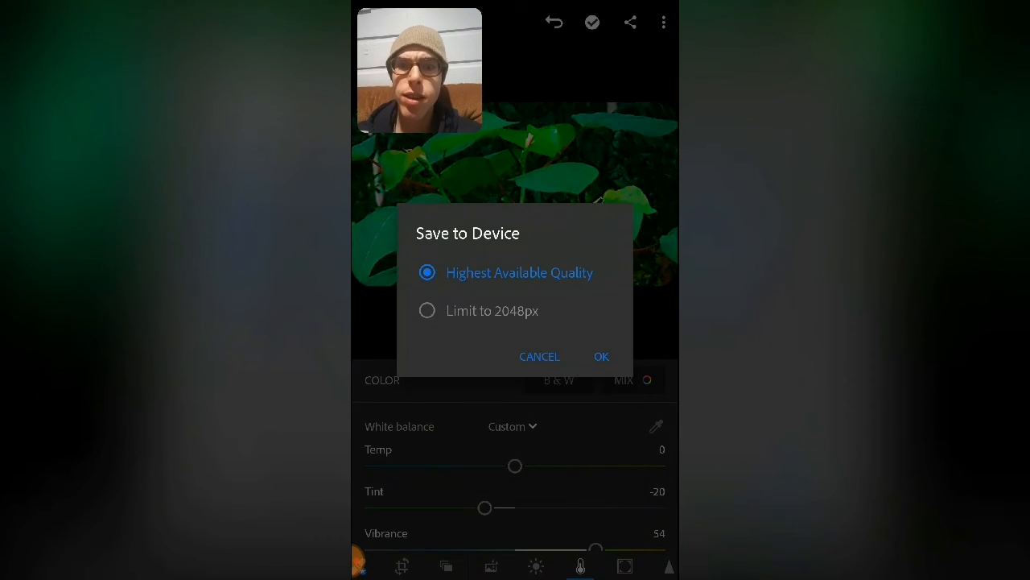
{"action": "left_click", "coordinate": [427, 310]}
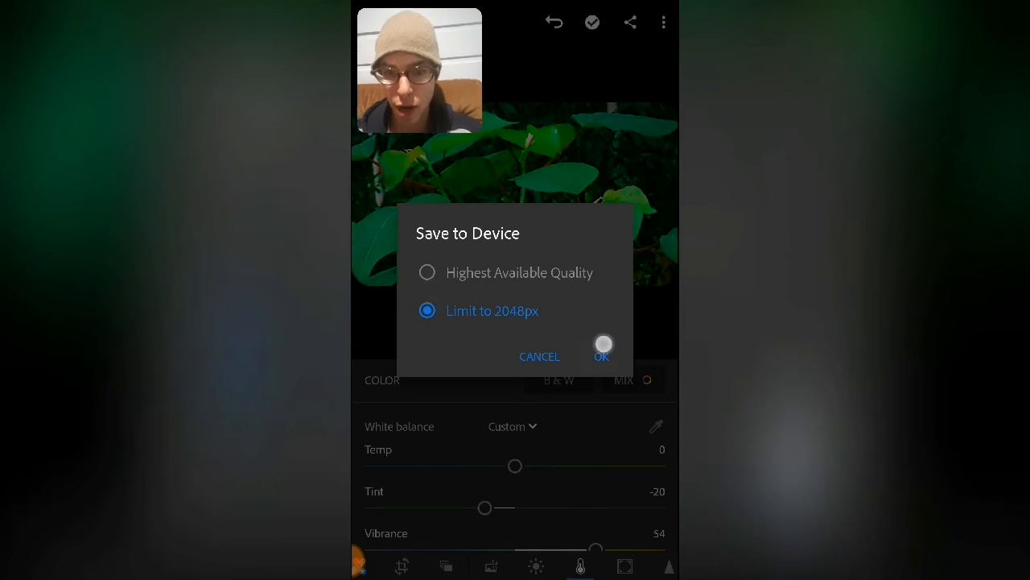
{"action": "left_click", "coordinate": [602, 356]}
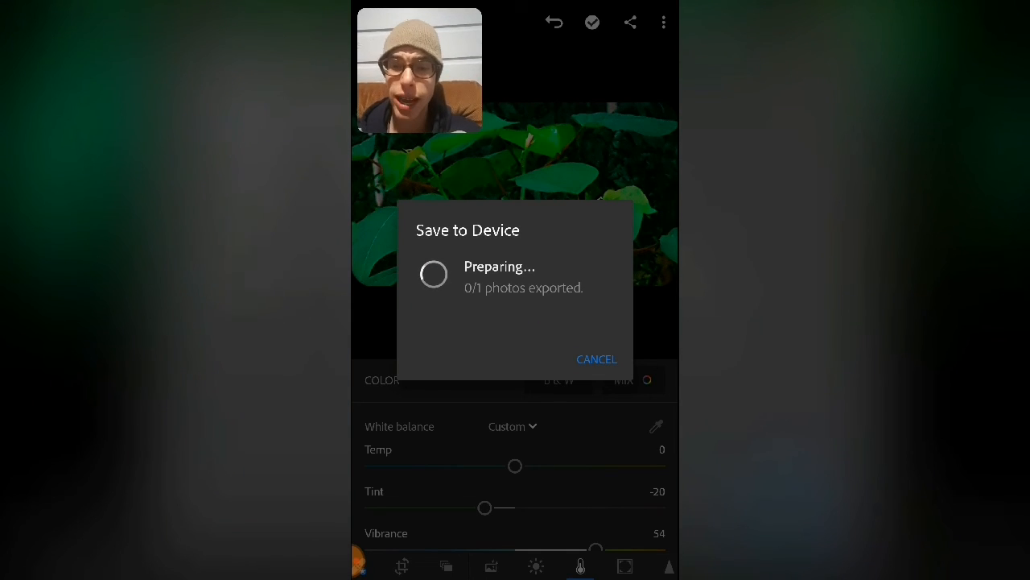